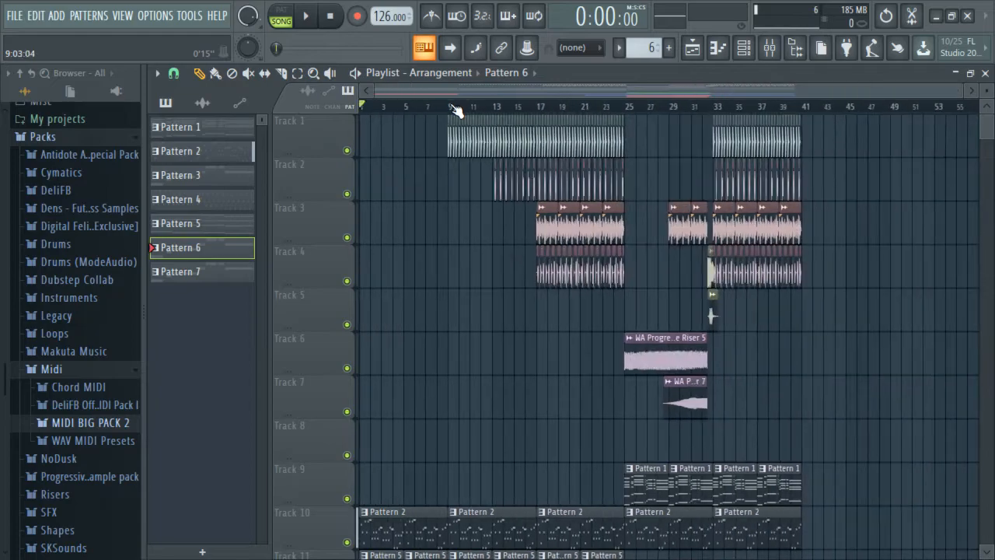
Review the arrangement playlist, then show the Serum #4 eight-bar melody in the piano roll
scroll("down", 3)
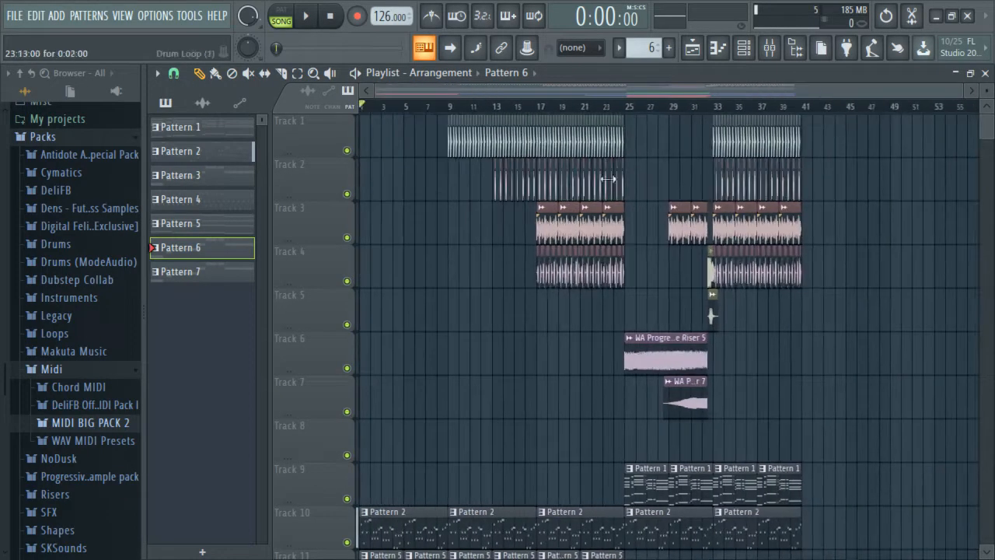
scroll("down", 3)
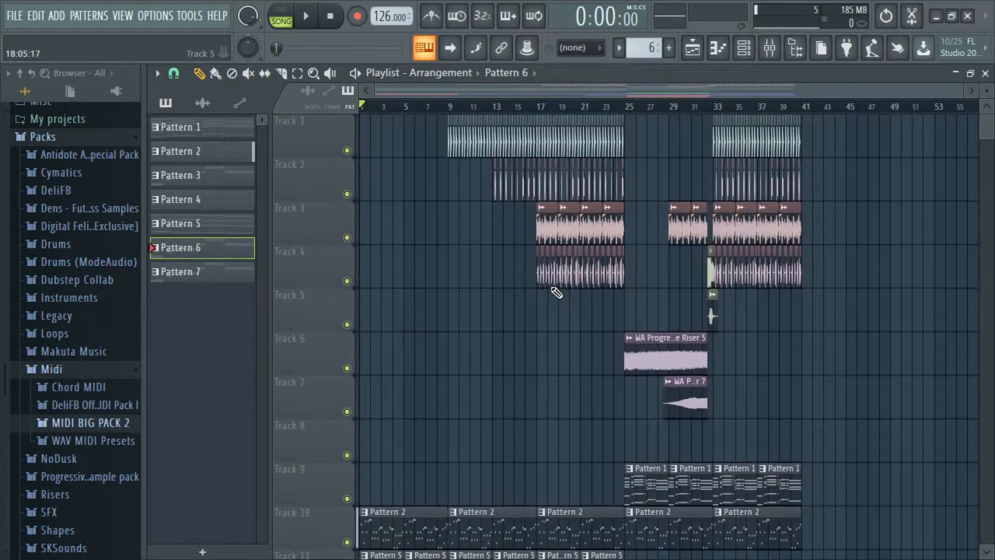
scroll("down", 3)
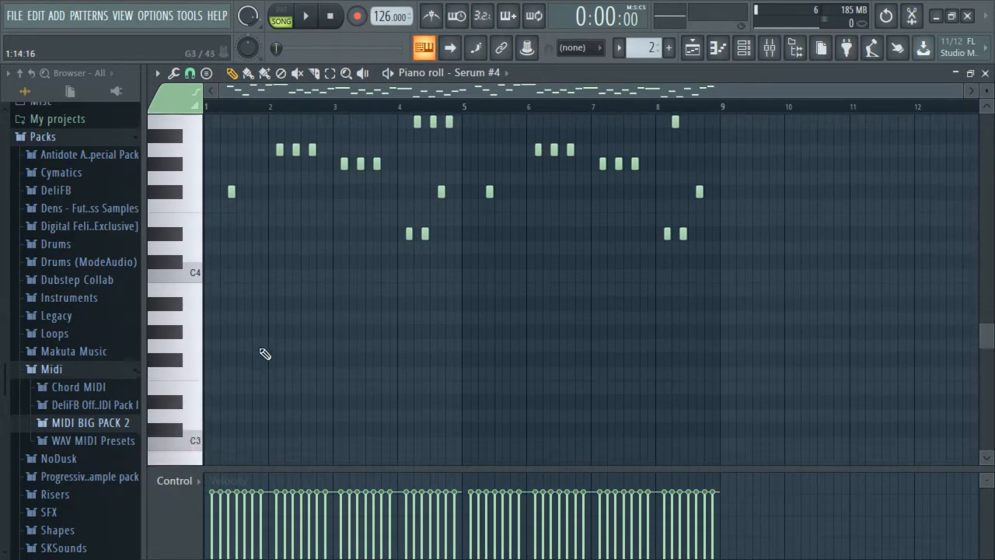
Play the Serum #4 melody in pattern mode, then close the piano roll
scroll("down", 3)
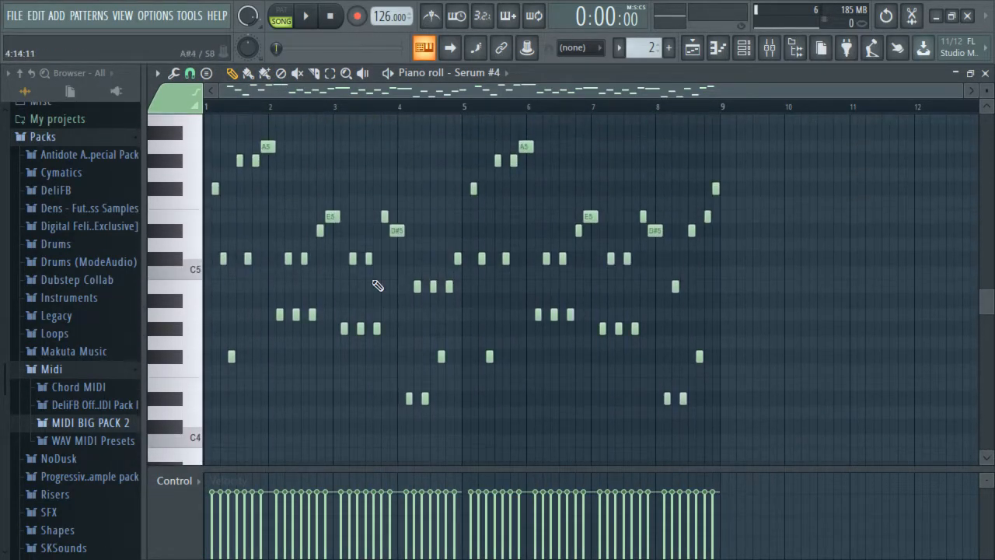
scroll("down", 3)
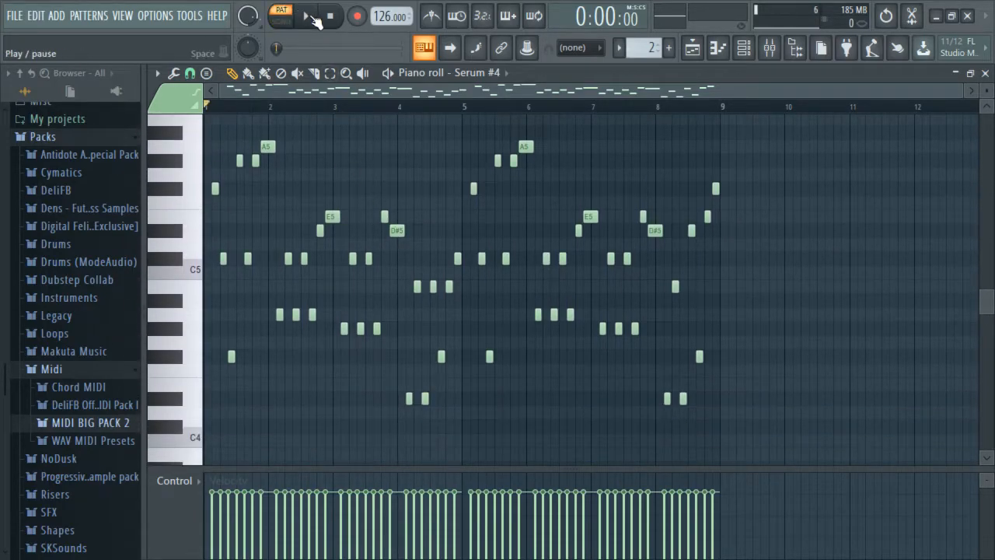
left_click(306, 16)
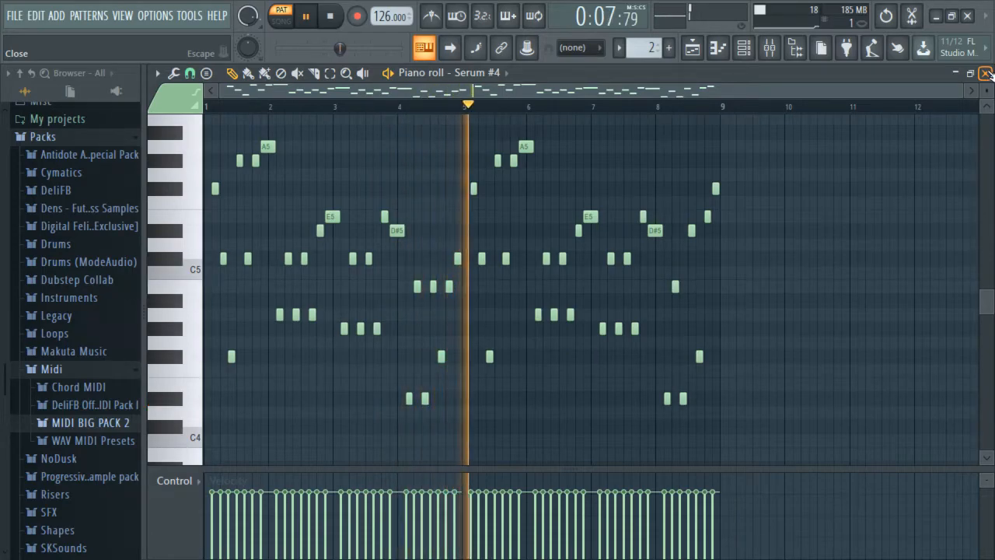
left_click(986, 74)
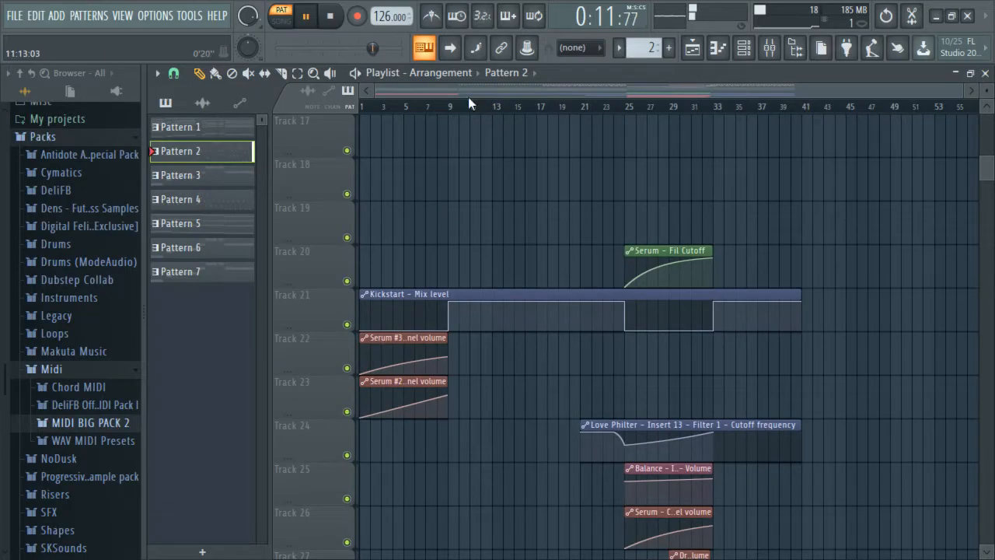
Audition Pattern 3 and Pattern 4 from the pattern picker while playback runs
left_click(180, 174)
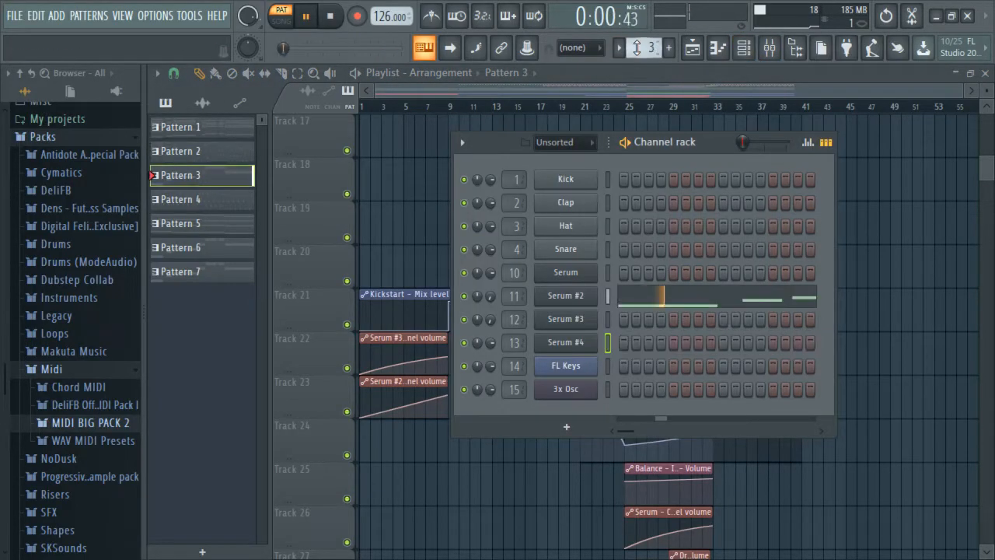
left_click(180, 199)
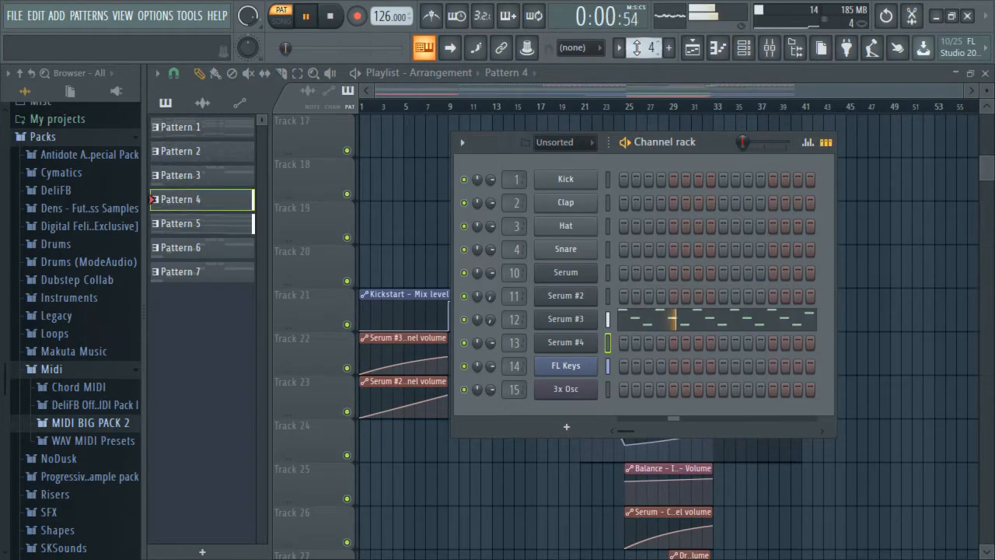
left_click(180, 150)
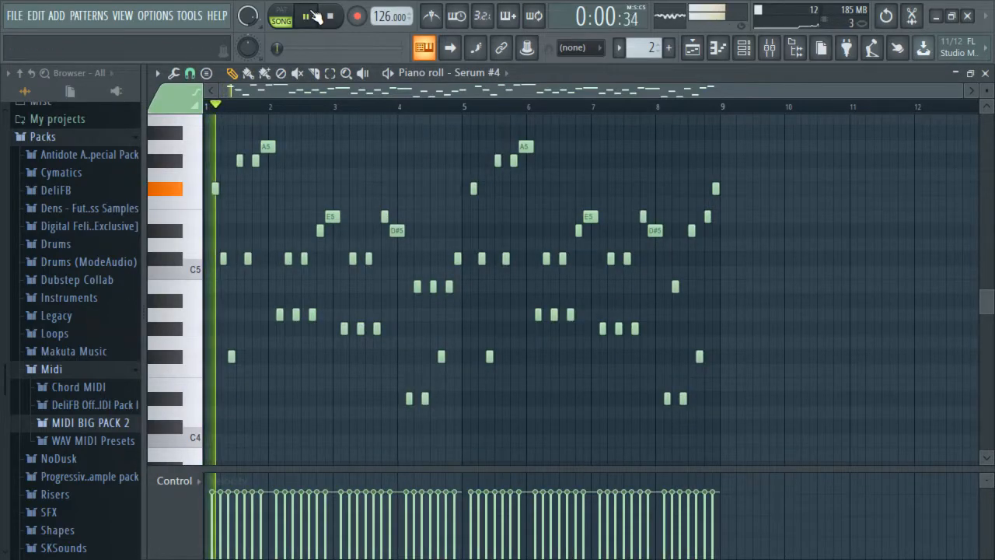
Stop playback, play and pause Patterns 1 to 6 one by one, then close the piano roll
left_click(316, 17)
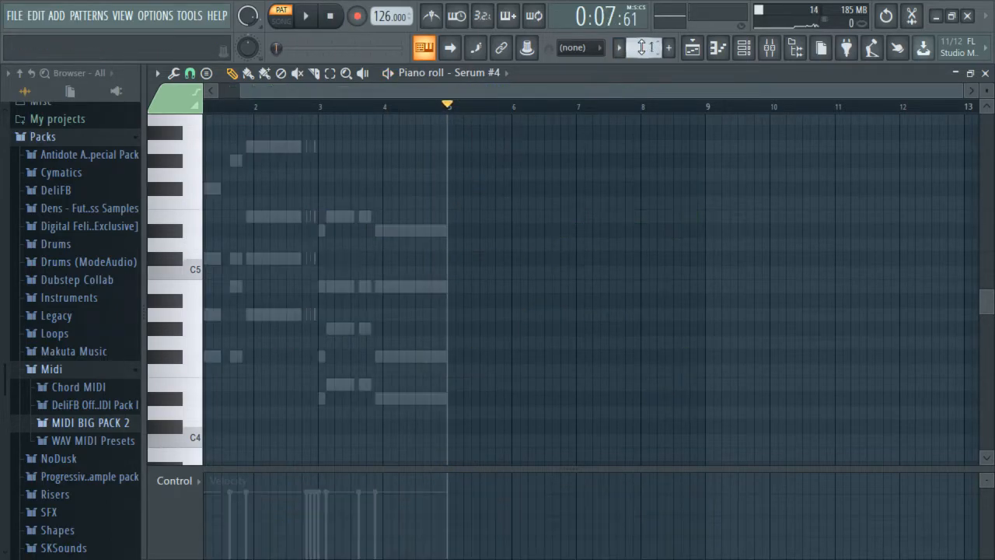
left_click(304, 16)
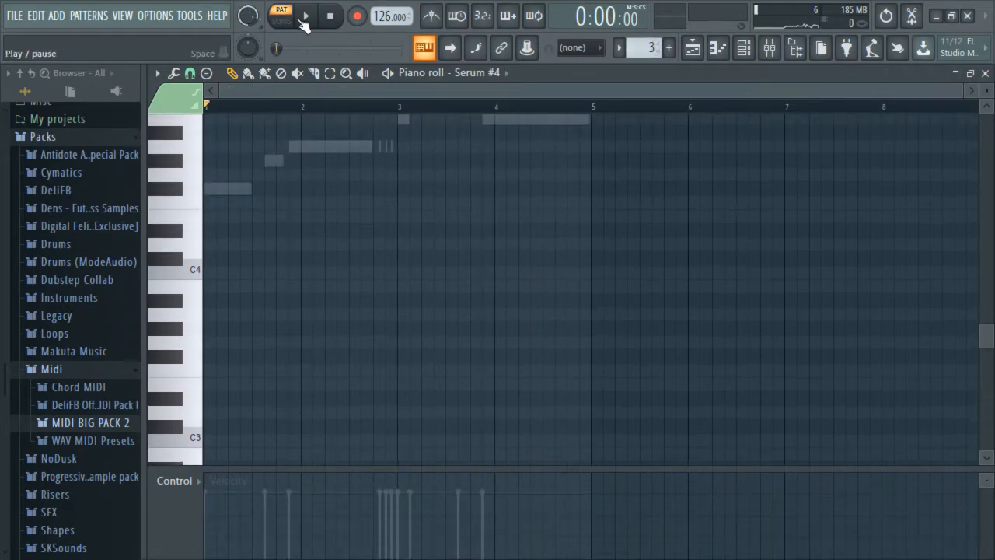
left_click(307, 15)
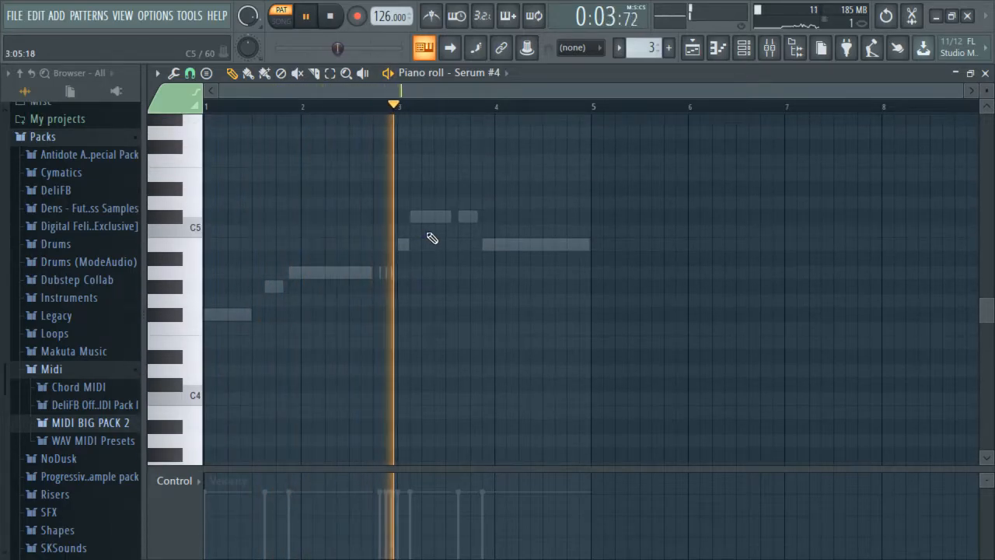
left_click(306, 17)
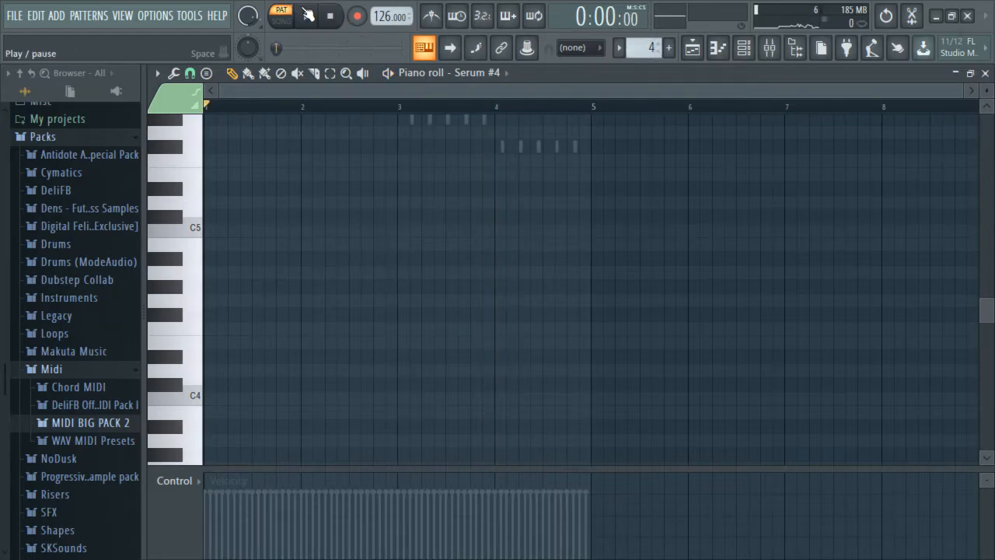
left_click(304, 16)
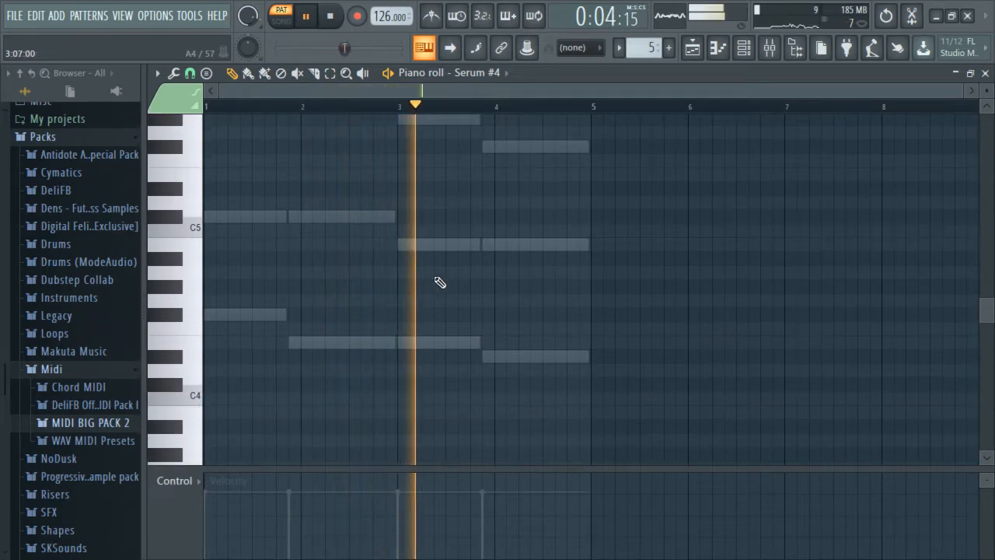
left_click(309, 17)
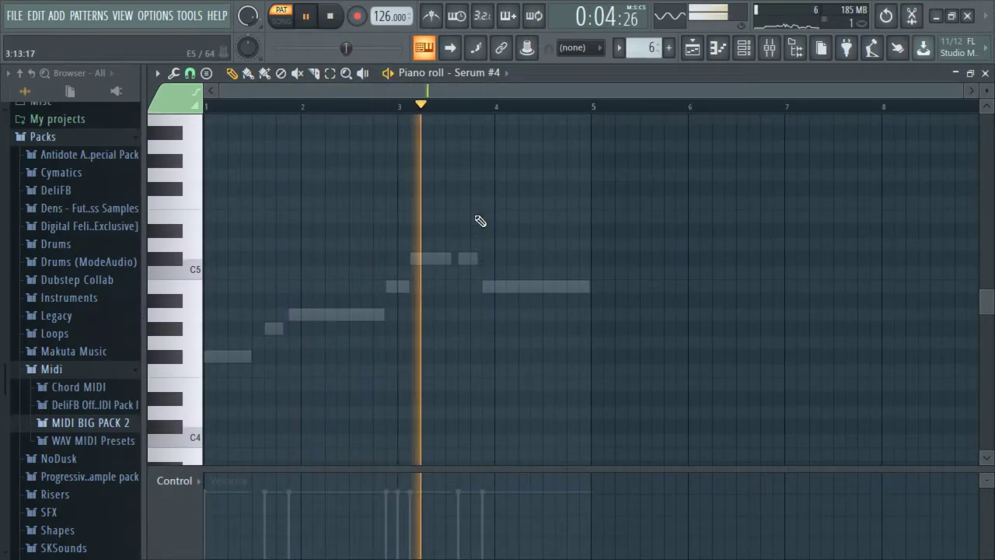
left_click(324, 16)
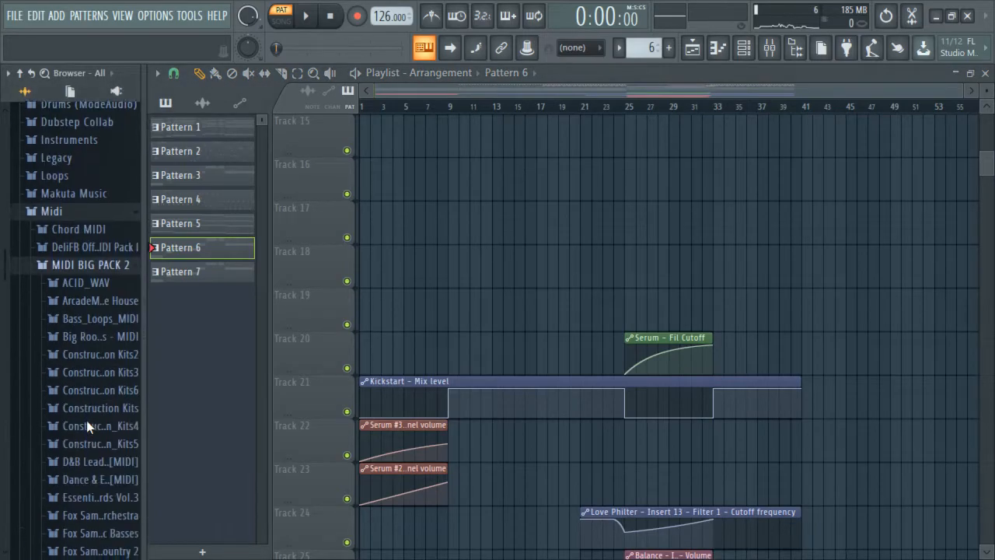
Load the Piano clip from MIDI BIG PACK 2's song-kit MIDI folder onto FL Keys
scroll("down", 3)
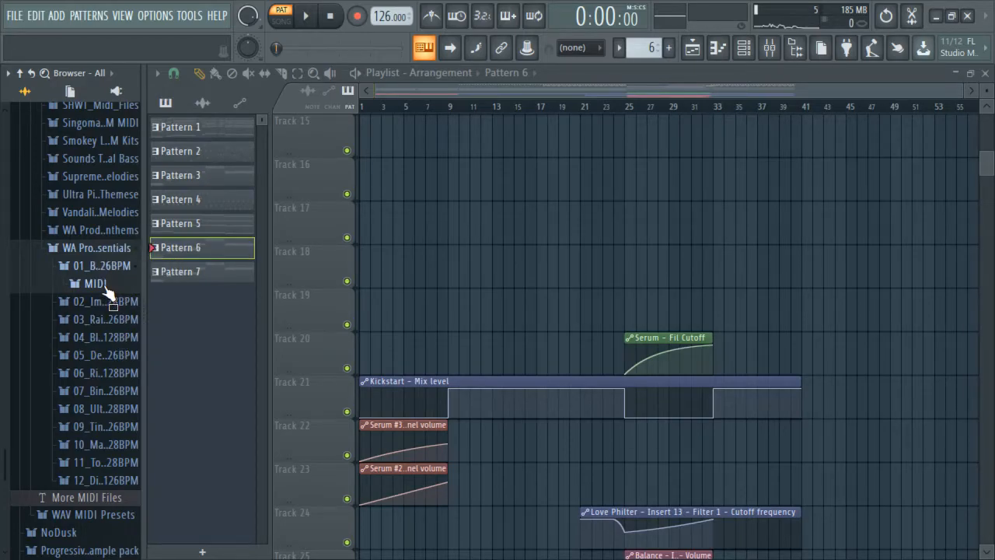
left_click(93, 283)
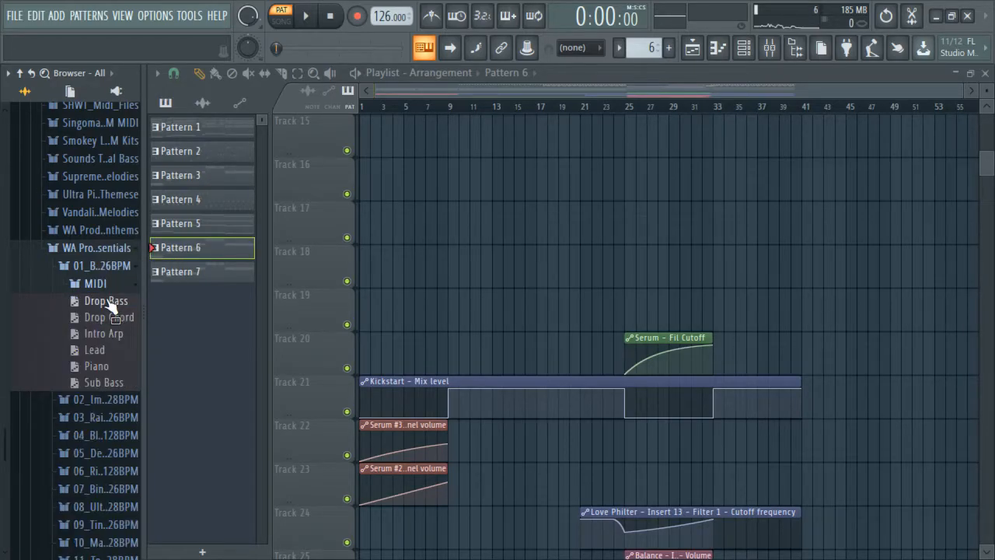
mouse_move(95, 367)
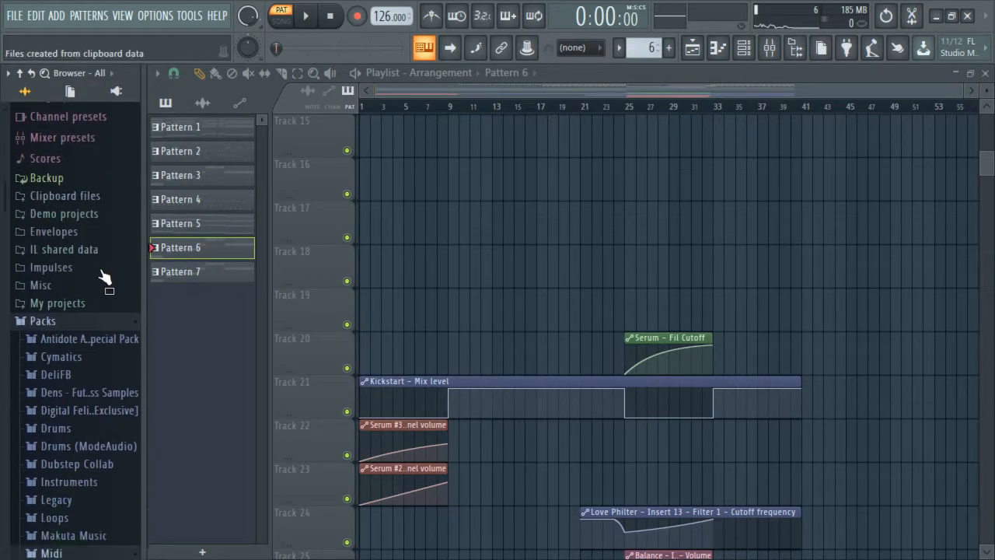
scroll("down", 3)
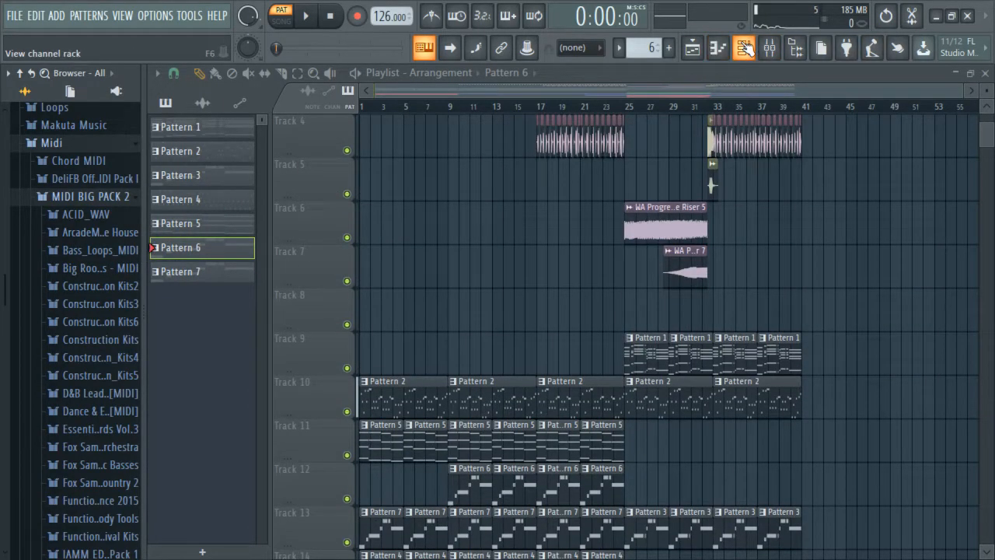
left_click(742, 48)
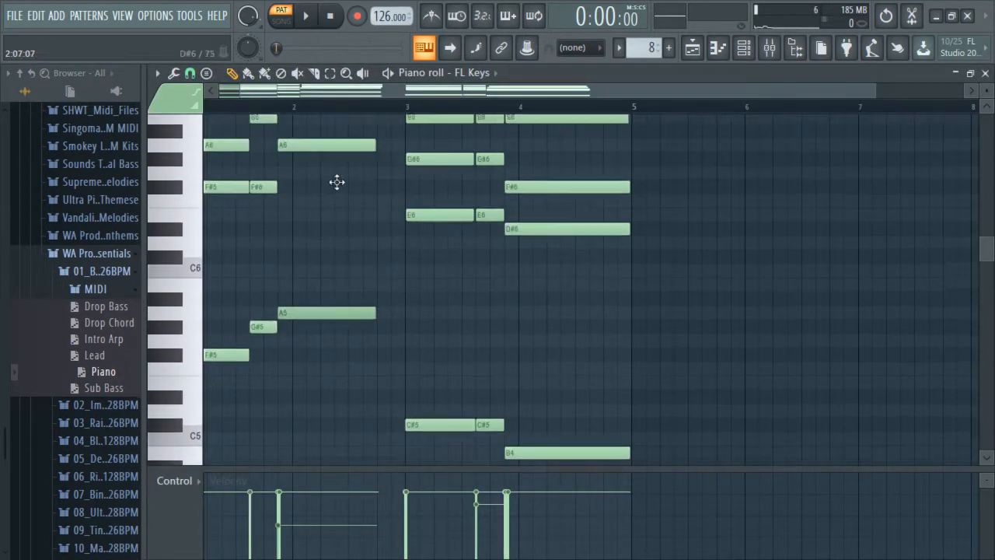
Move the low FL Keys chord notes up an octave and preview the chords
scroll("down", 3)
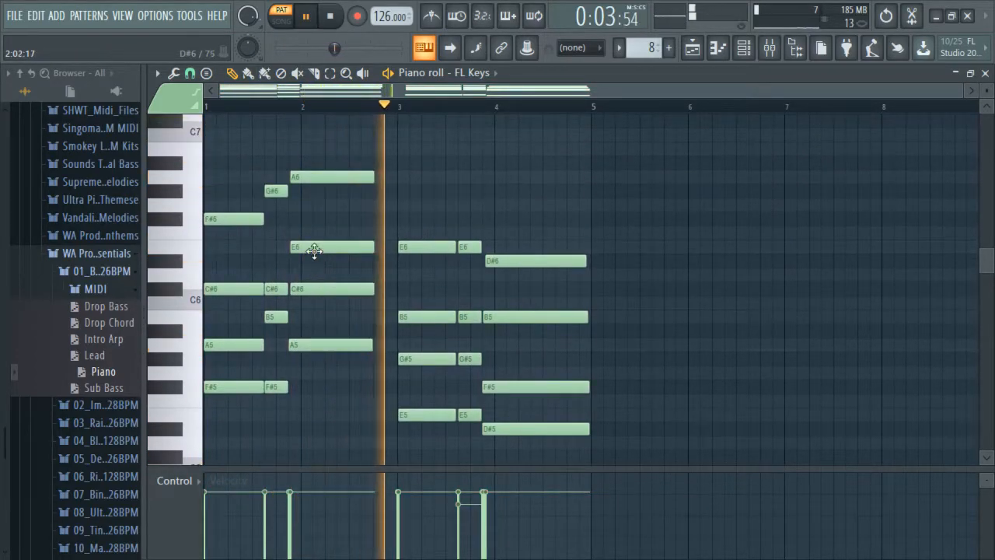
left_click(296, 17)
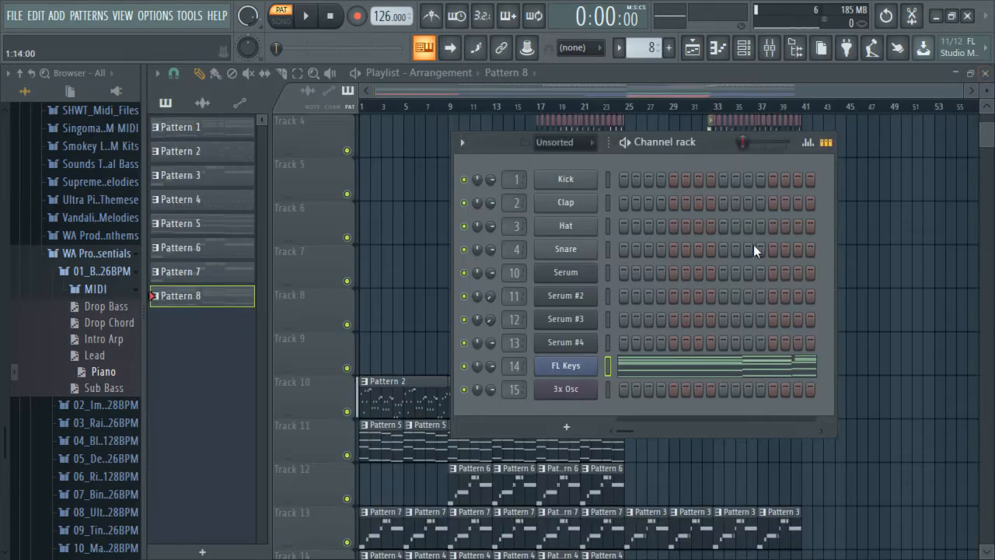
Delete Pattern 8 from the pattern picker menu and confirm with Ok
left_click(180, 295)
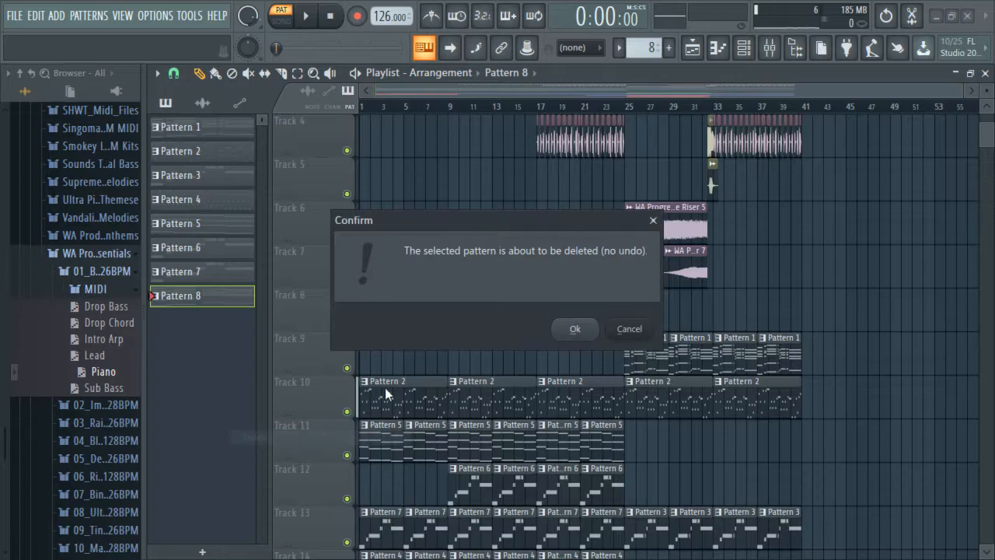
left_click(574, 329)
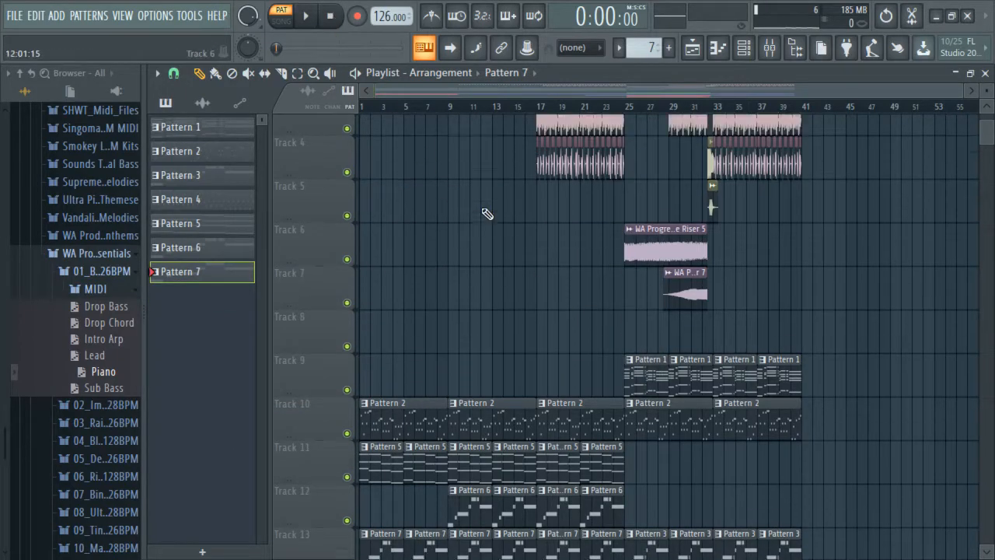
scroll("down", 3)
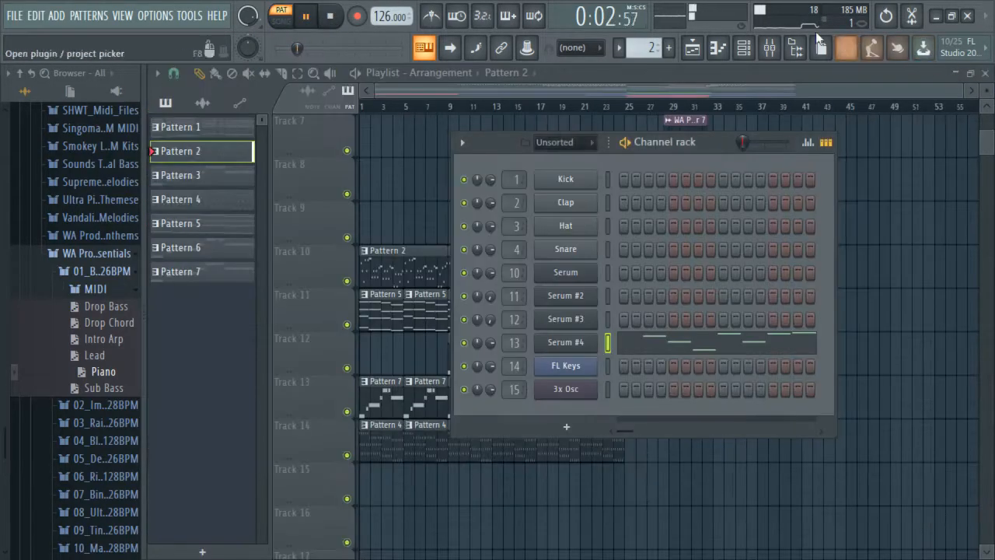
Open Fruity Balance and Fruity Love Philter on mixer insert 13 and inspect the Cutoff knob
left_click(566, 342)
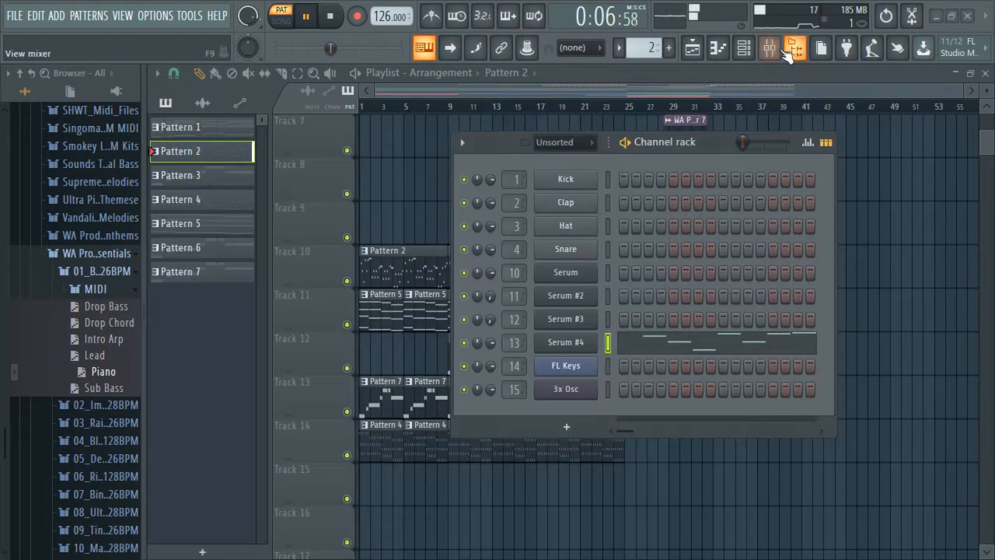
left_click(765, 49)
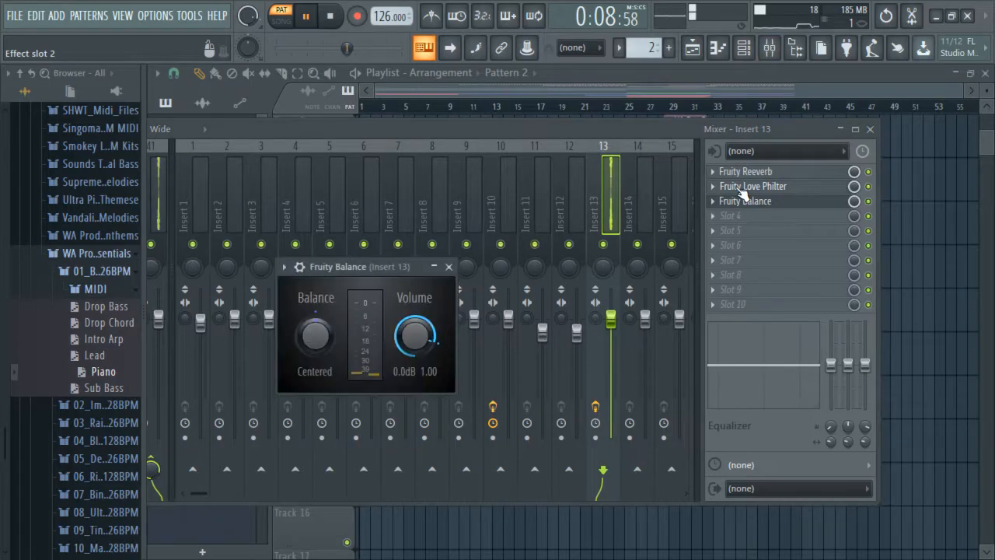
left_click(752, 186)
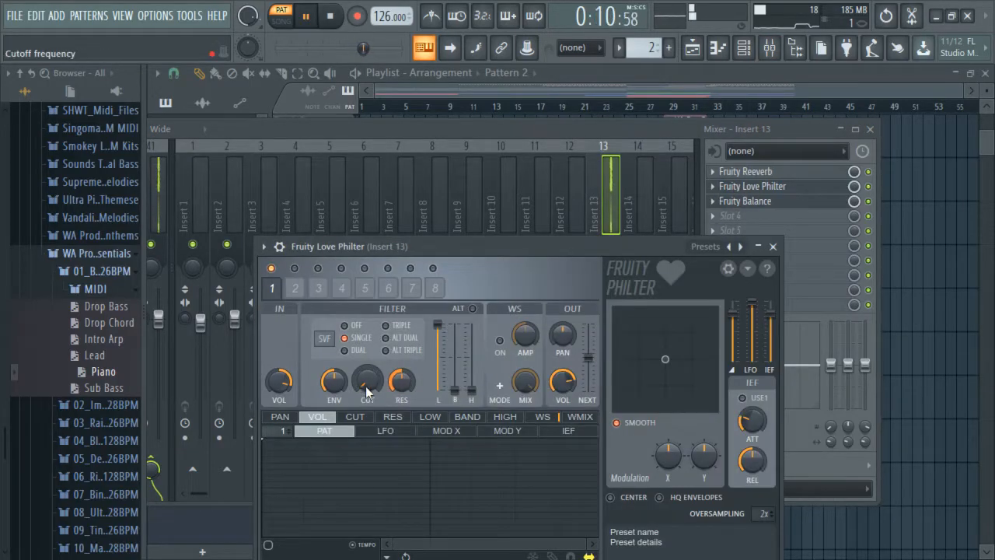
left_click(744, 200)
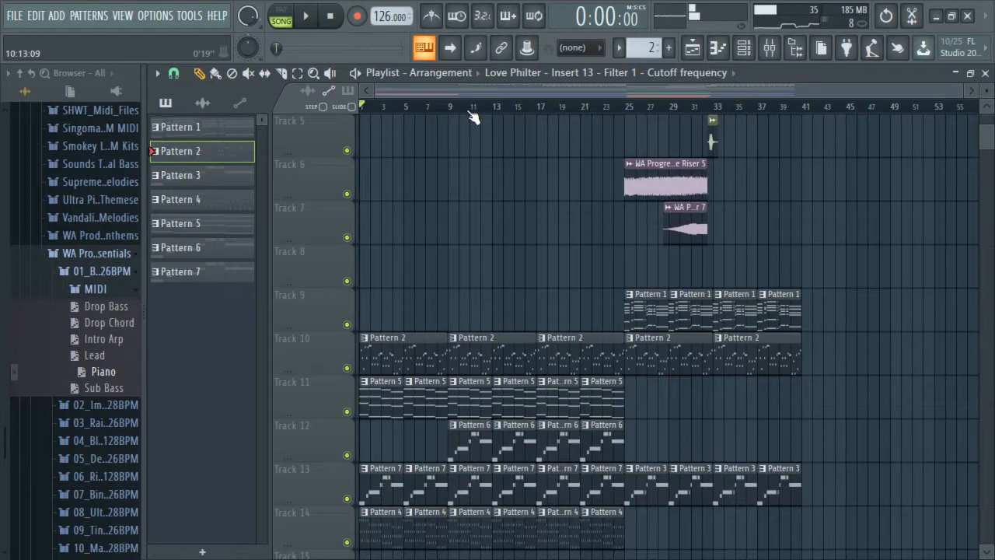
left_click(304, 15)
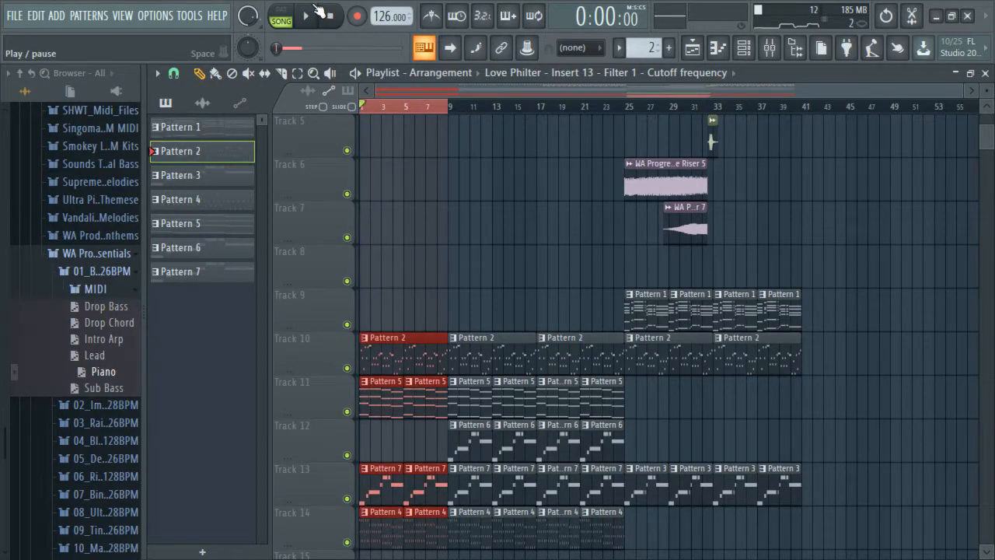
left_click(317, 16)
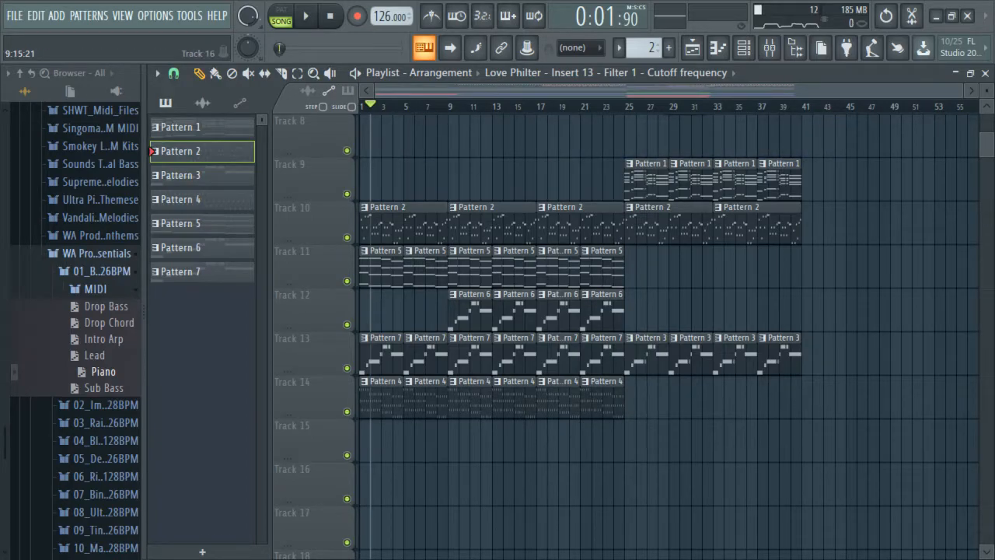
scroll("down", 3)
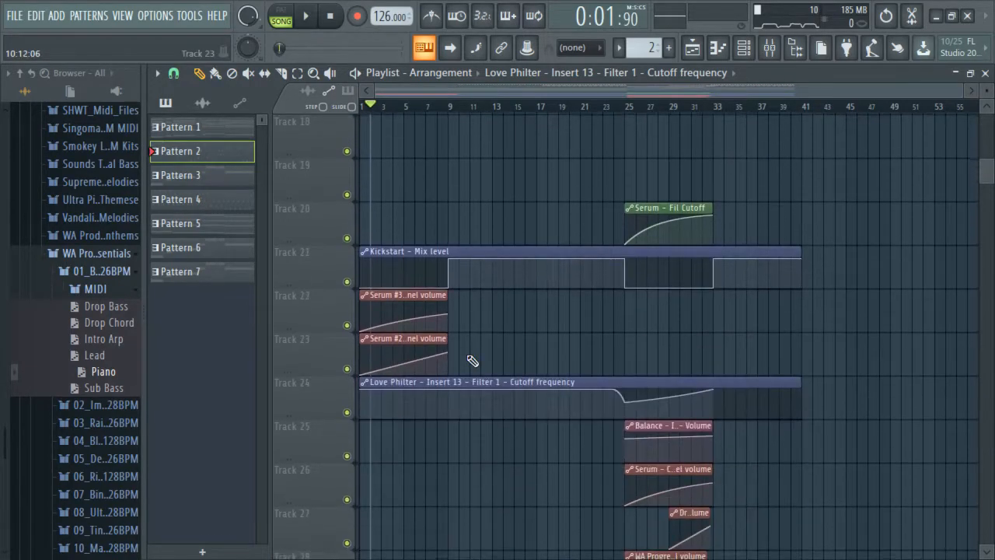
scroll("down", 3)
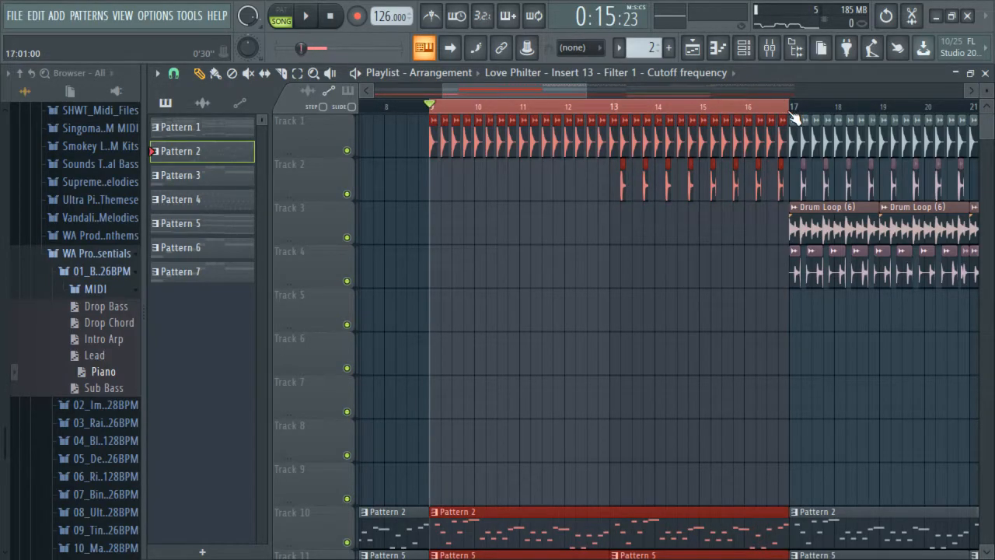
Loop bars 9–17, then paint Drum Loop (6) on Track 3 and Drum Loop (1) on Track 4
left_click(606, 106)
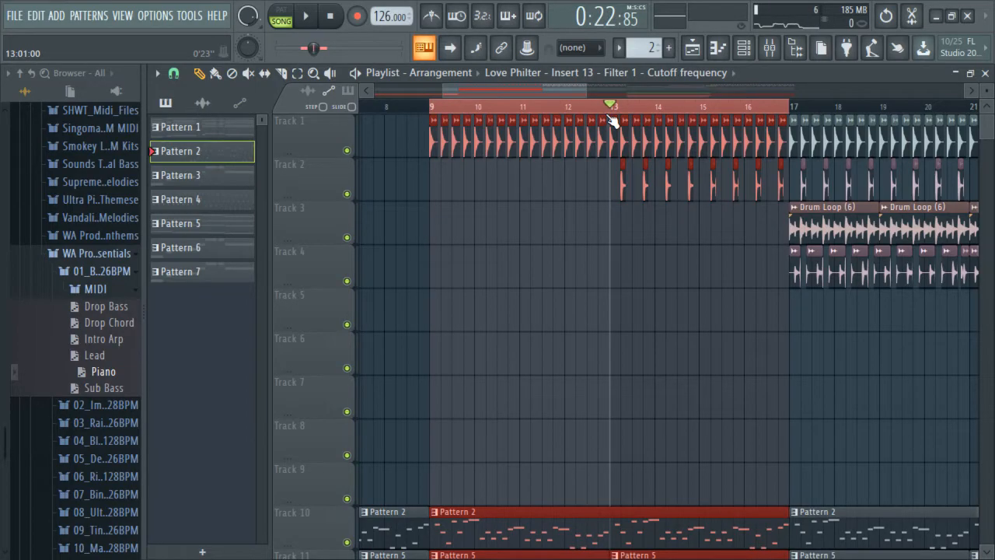
mouse_move(622, 124)
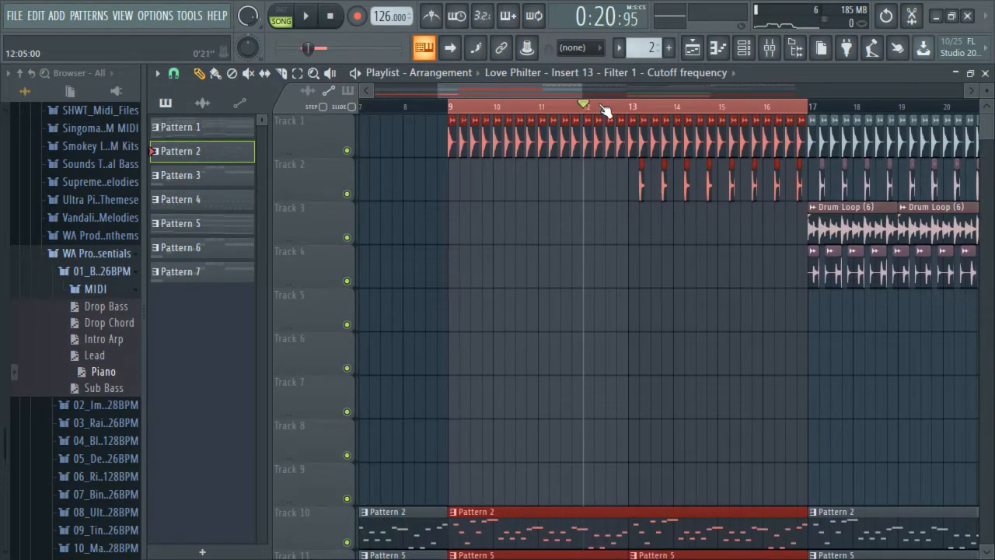
left_click(446, 107)
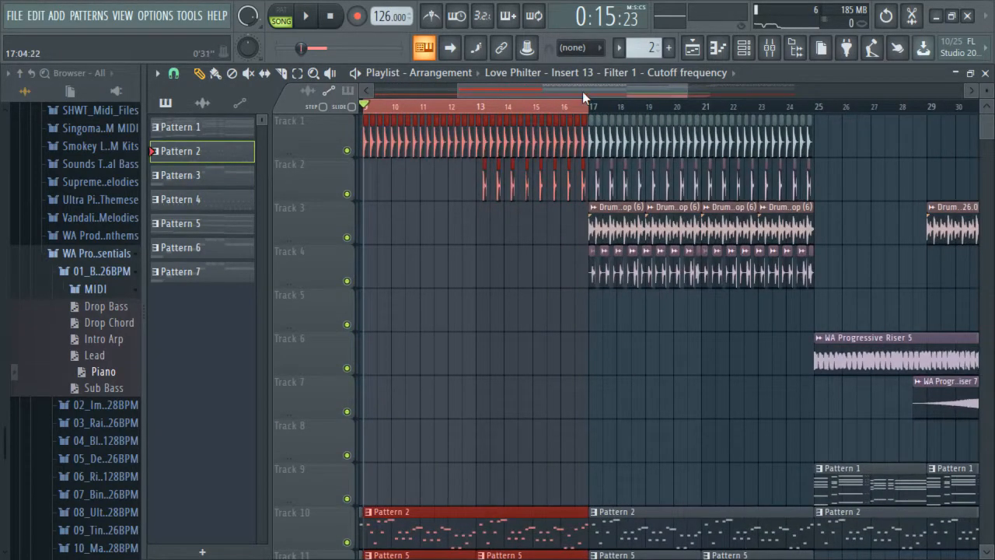
scroll("down", 3)
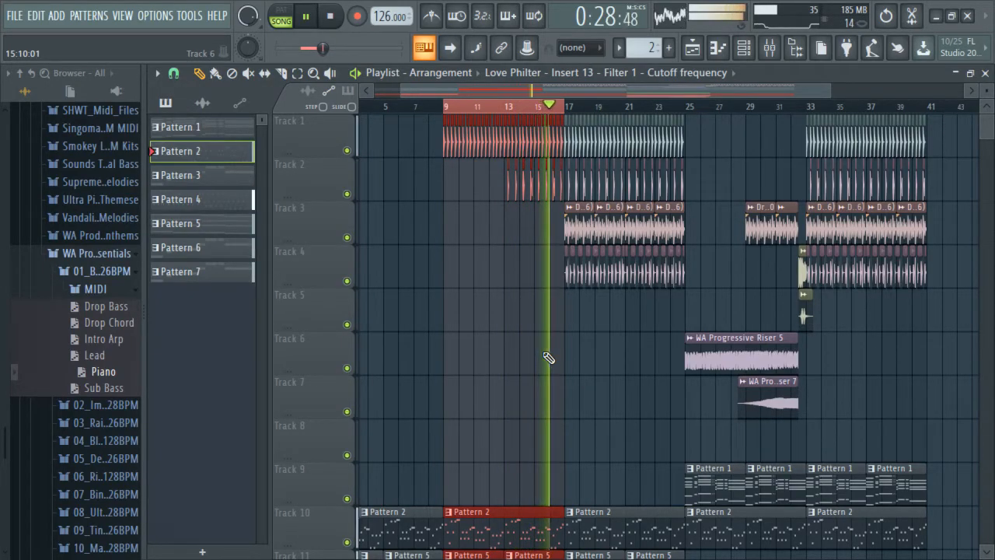
left_click(305, 15)
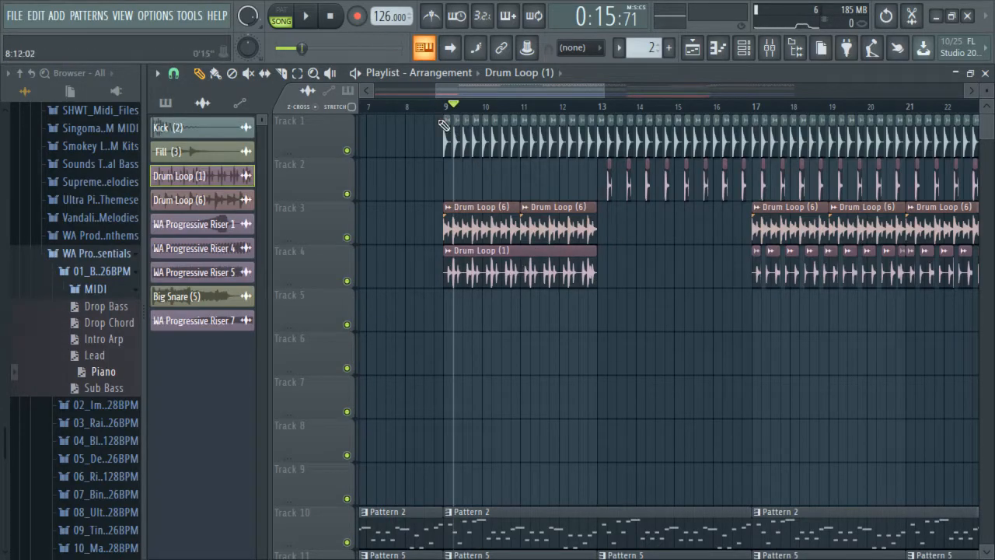
Delete the bars 9–13 Drum Loop clips and audition from bar 13 into the bar 17 drop
left_click(305, 17)
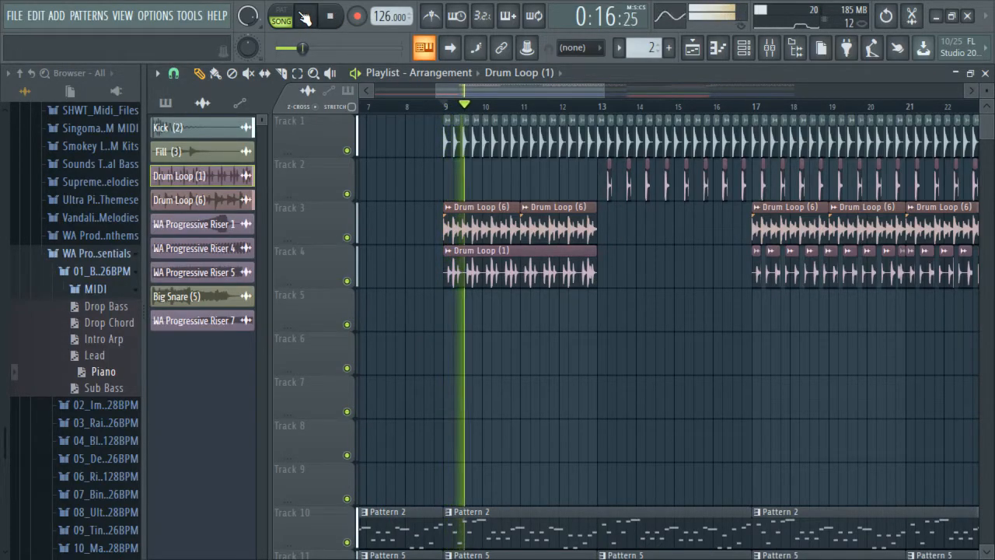
left_click(305, 17)
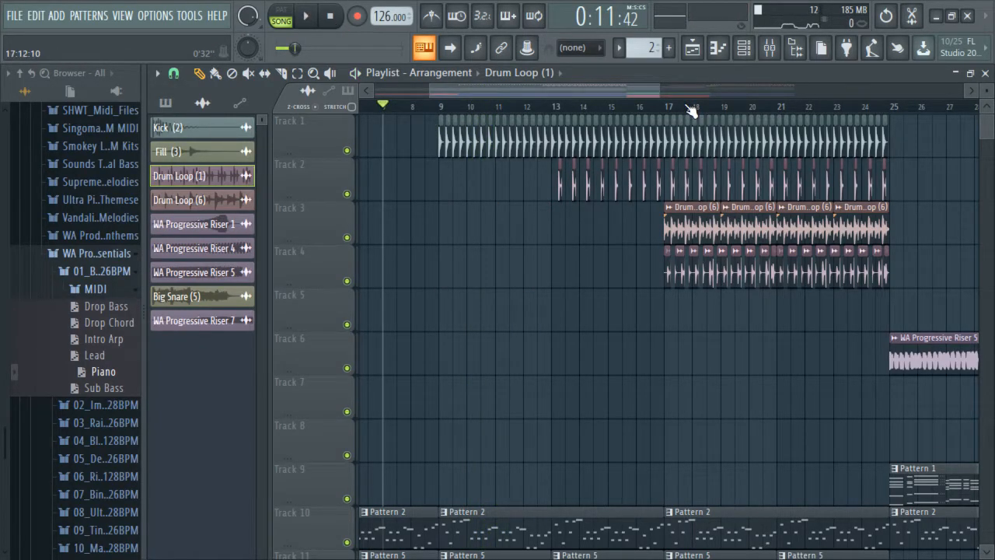
mouse_move(685, 102)
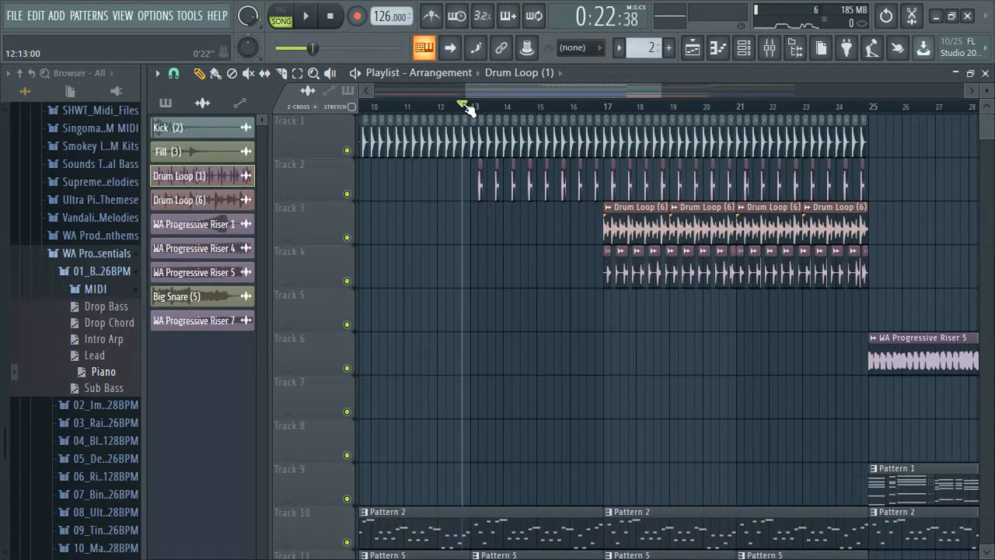
left_click(544, 104)
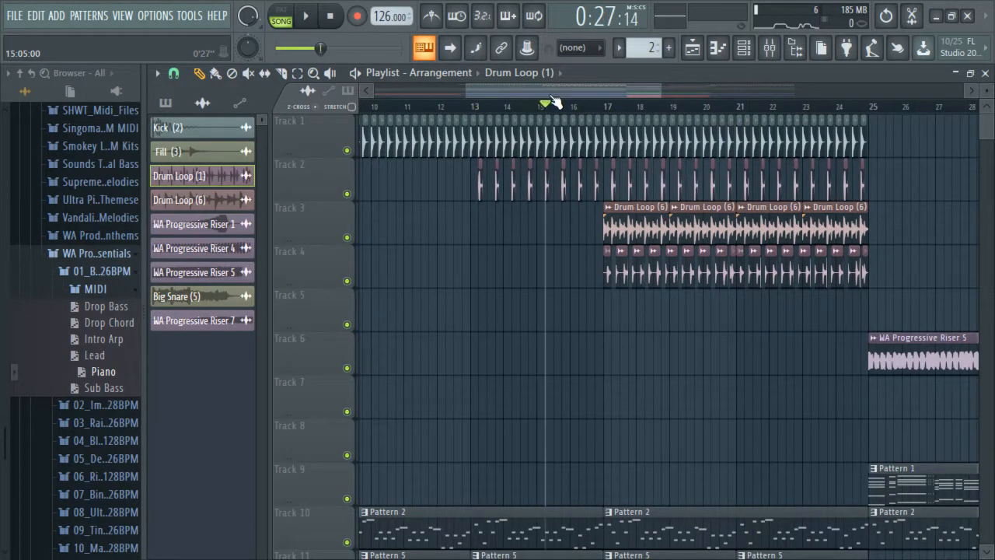
left_click(606, 107)
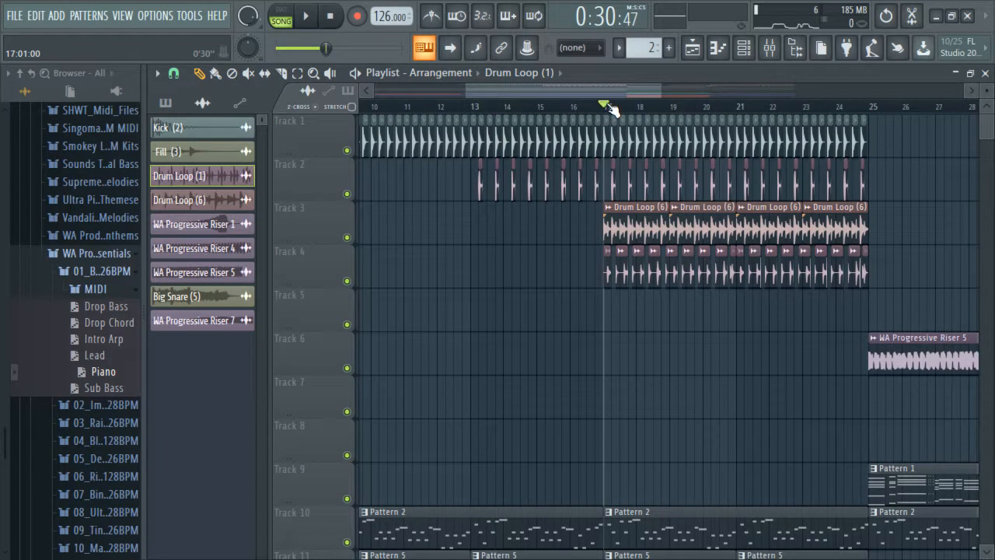
left_click(470, 106)
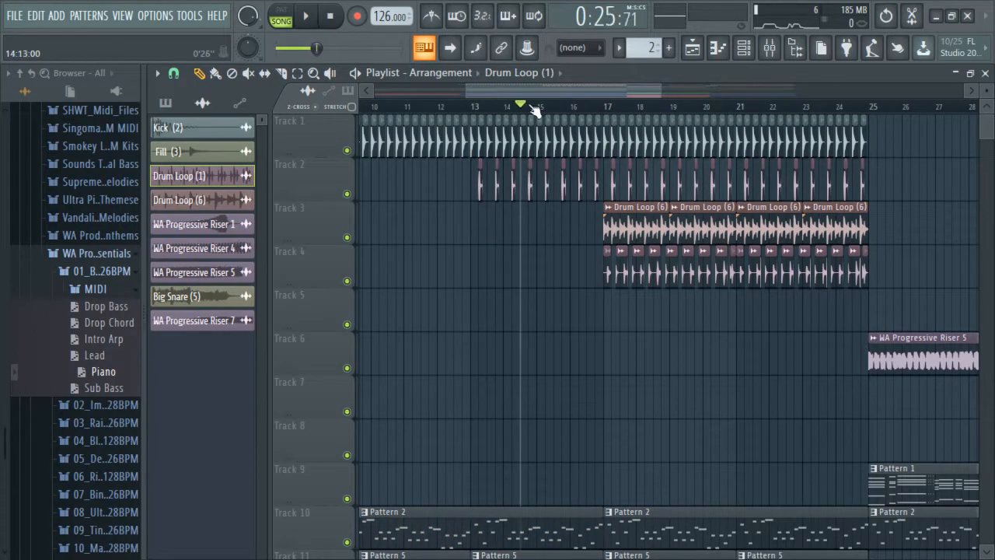
left_click(475, 103)
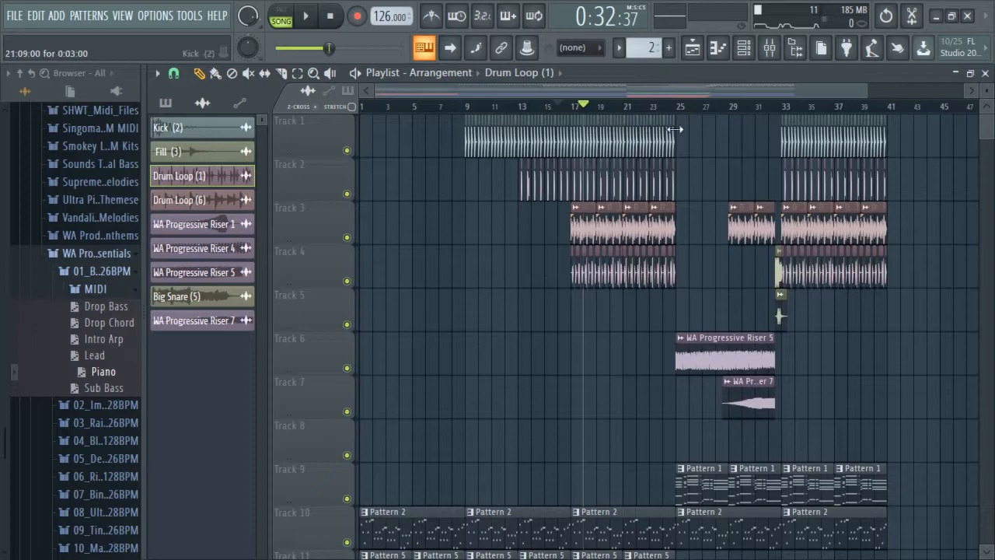
scroll("down", 3)
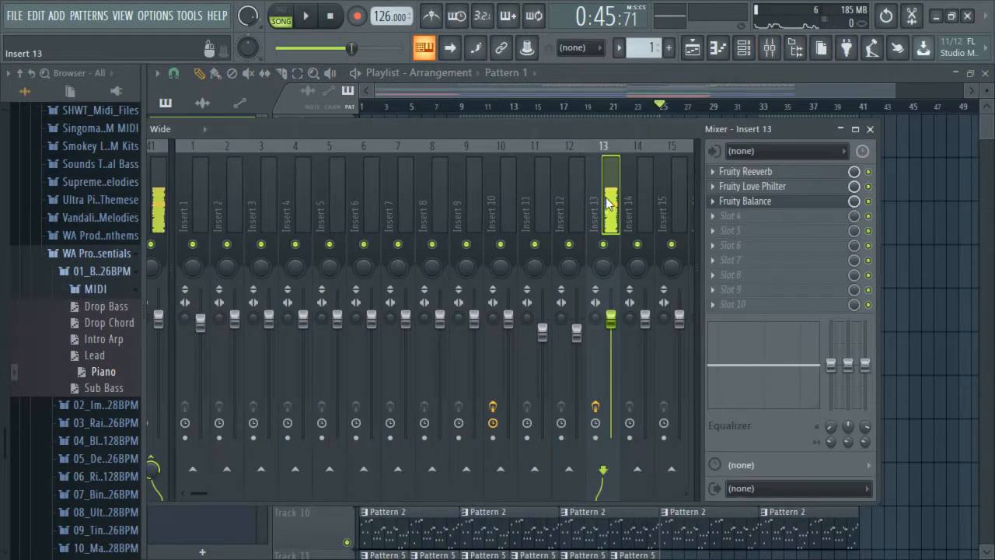
Close the Mixer window, bringing back the Playlist with Patterns 1–7
left_click(536, 194)
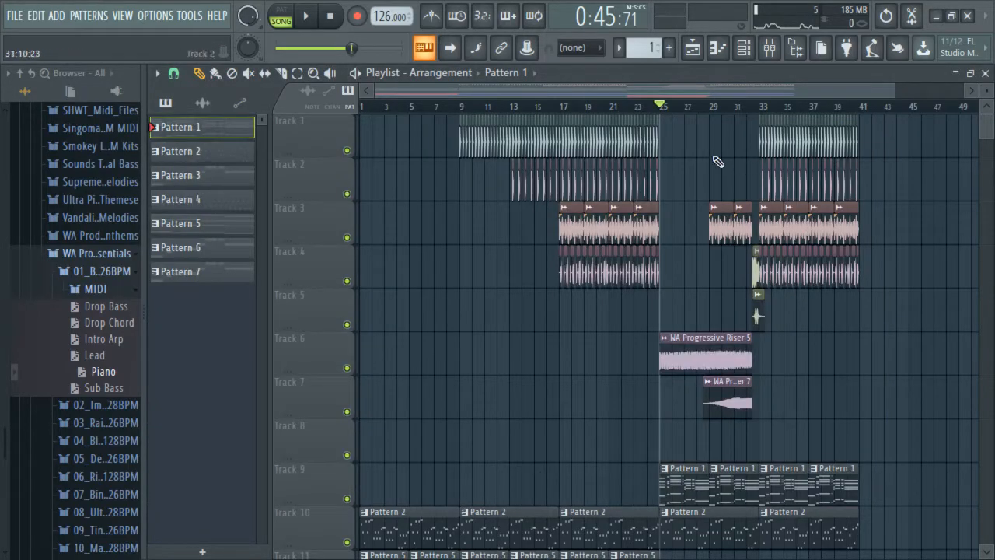
Play the song arrangement's build-up toward the bar 17 drop, then stop playback
left_click(328, 16)
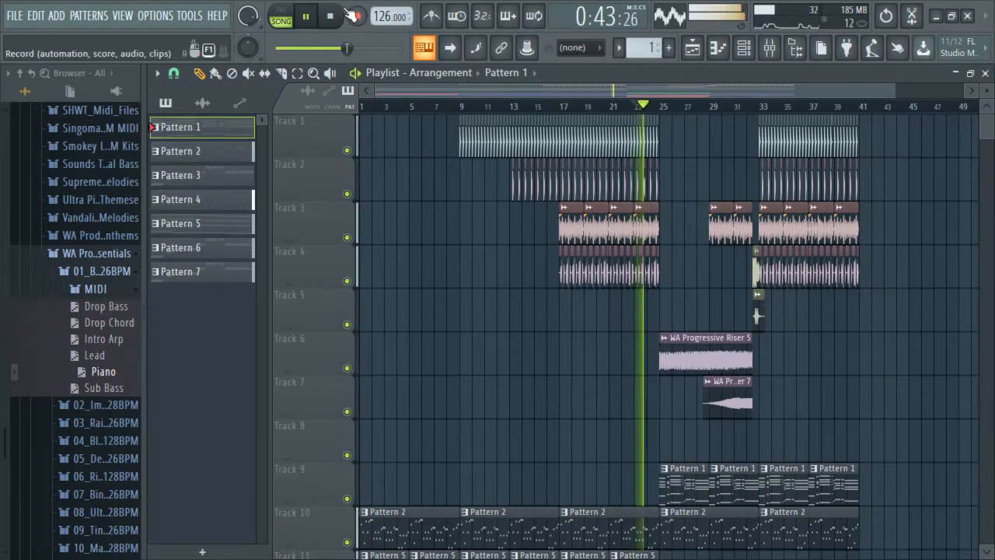
left_click(303, 16)
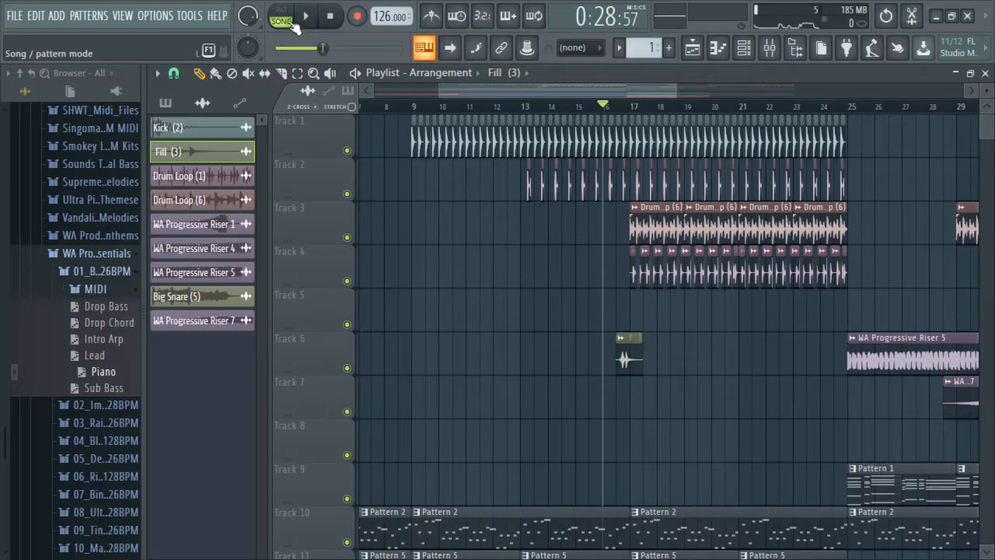
Switch the transport to pattern mode to audition the Serum lead pattern alone
left_click(311, 17)
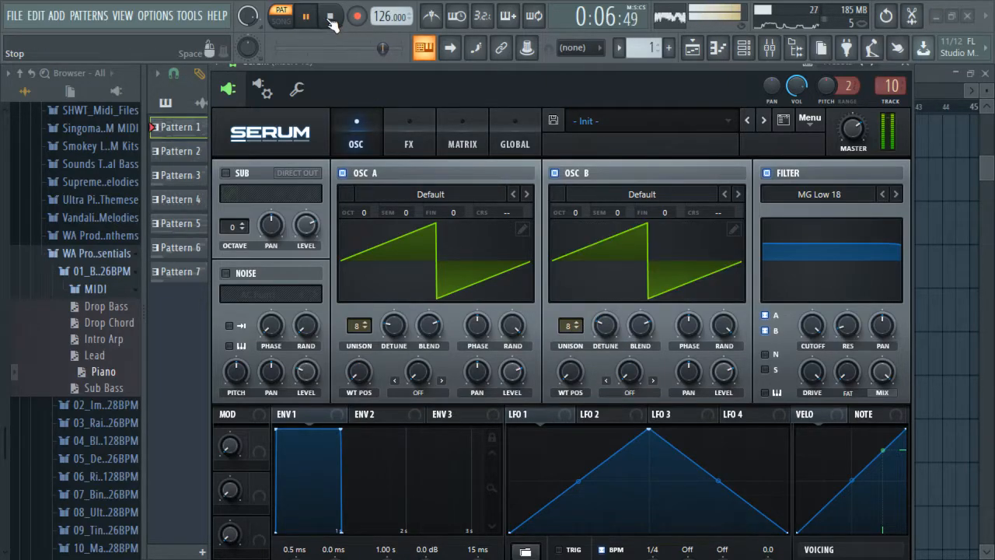
Give Serum OSC A and OSC B 16 unison voices and preview the detuned lead
left_click(323, 15)
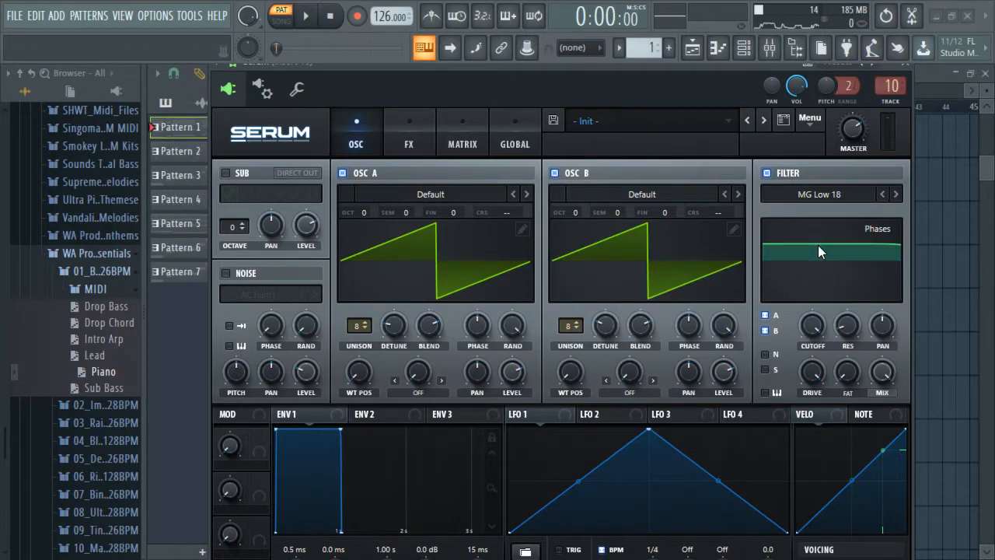
left_click(765, 332)
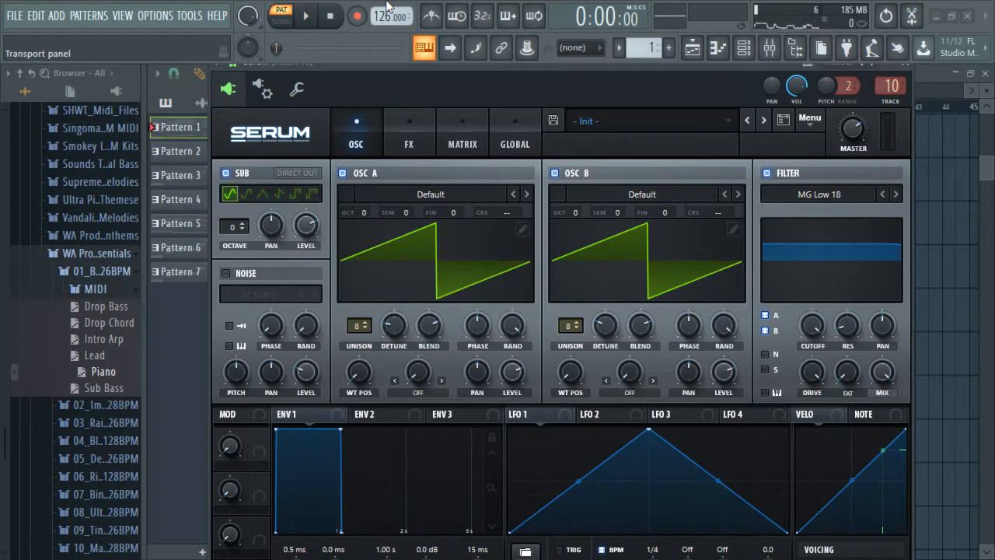
left_click(305, 15)
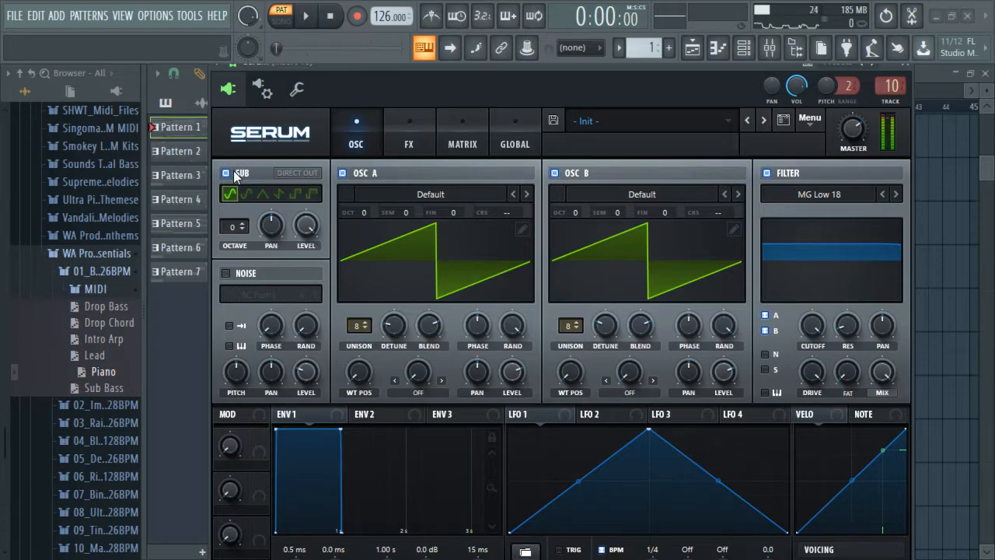
left_click(227, 173)
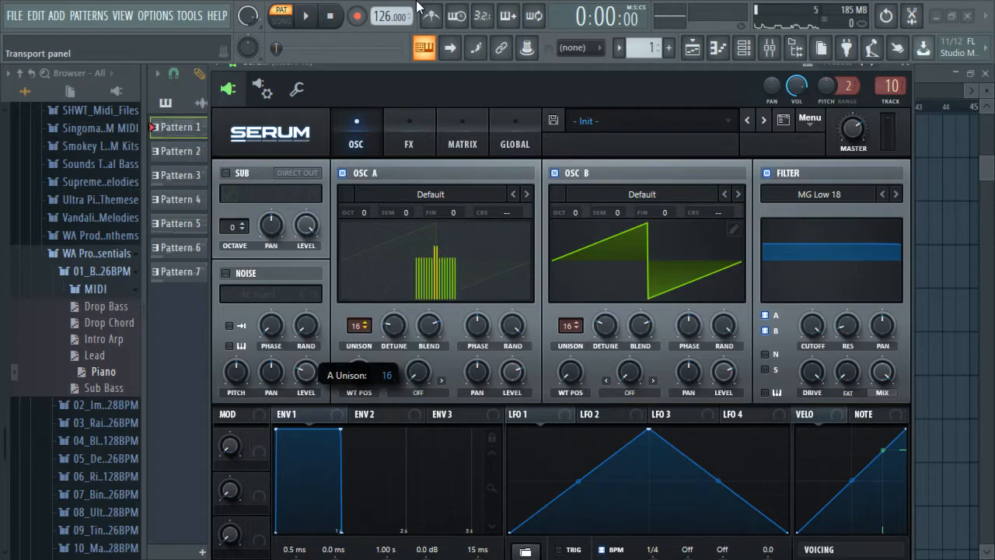
left_click(306, 15)
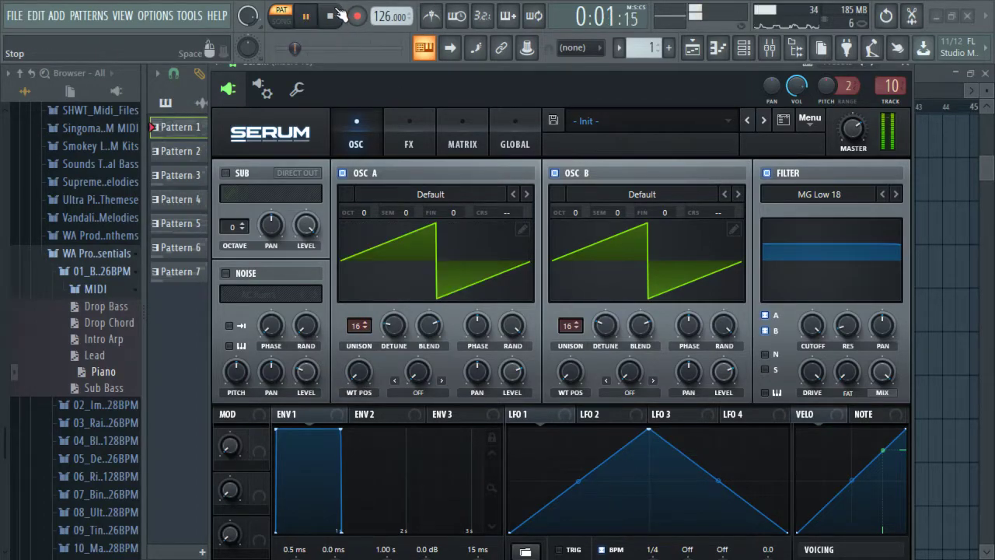
left_click(358, 325)
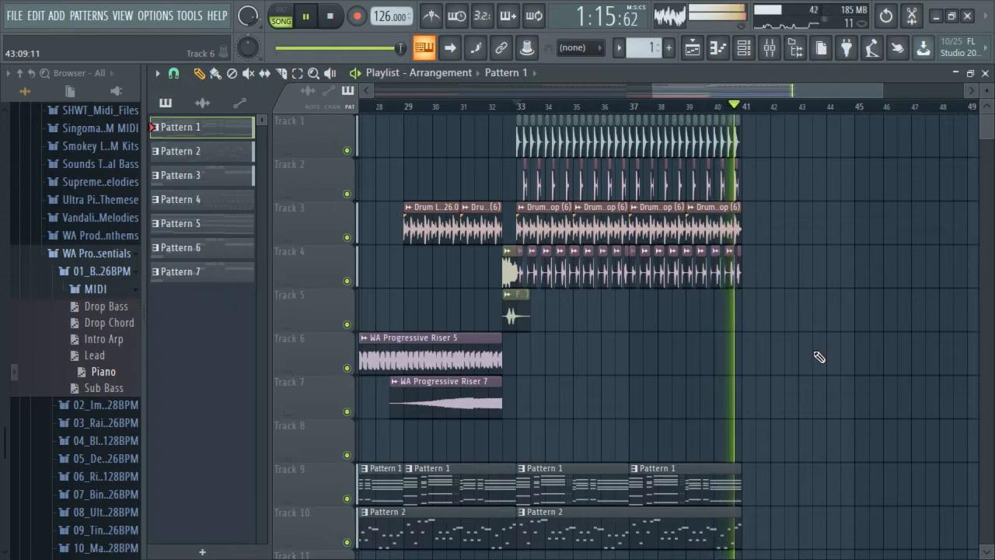
Stop the drop, scroll down to the automation lanes, and play the arrangement from bar 1
left_click(432, 106)
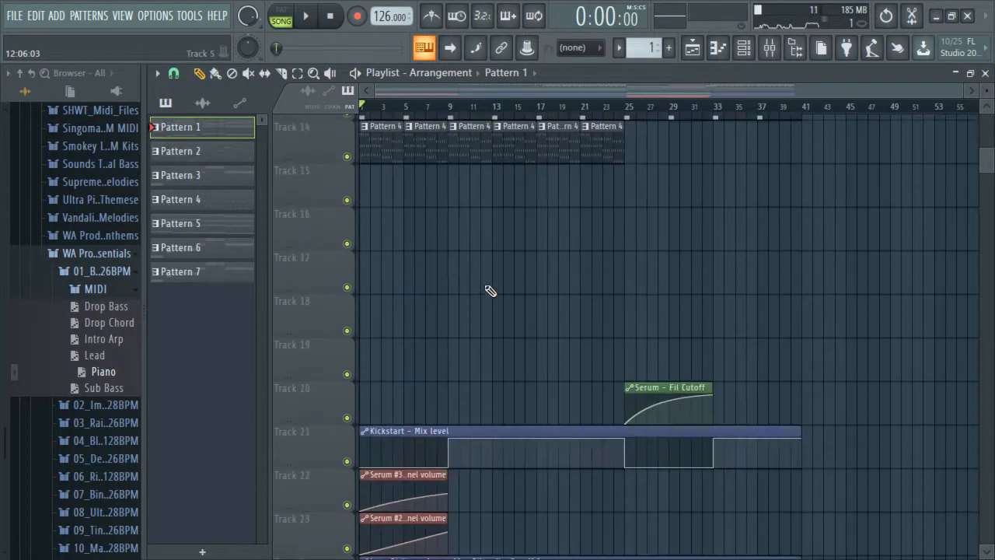
scroll("down", 3)
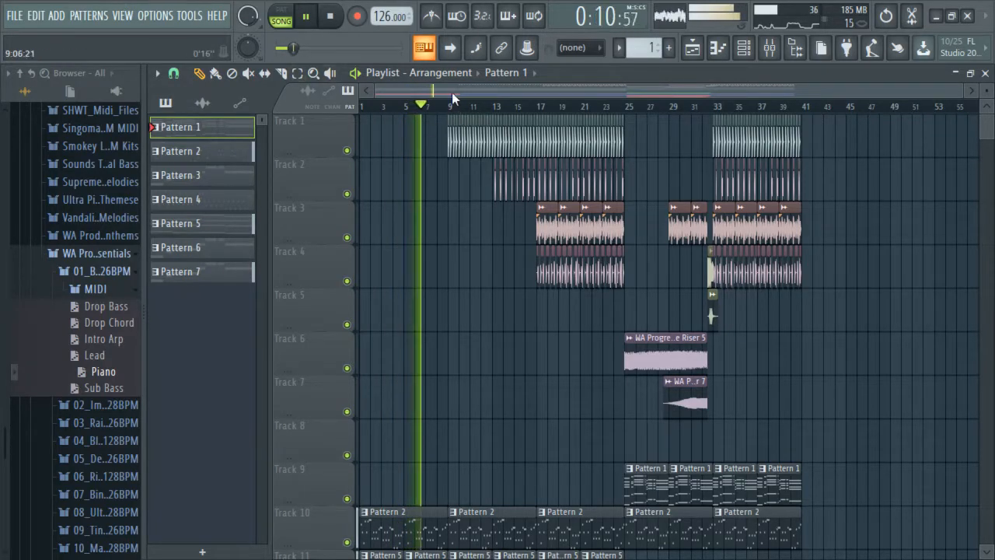
scroll("down", 3)
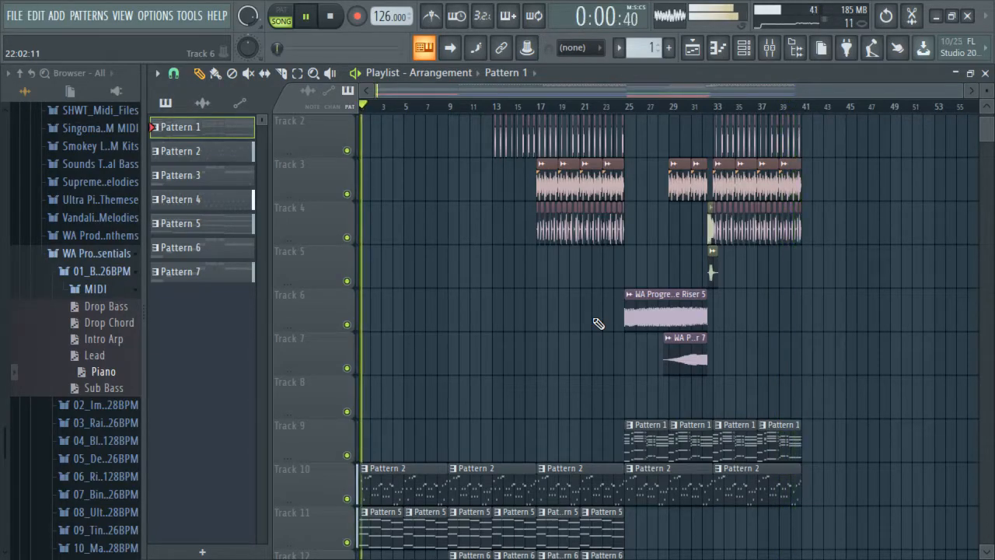
left_click(326, 15)
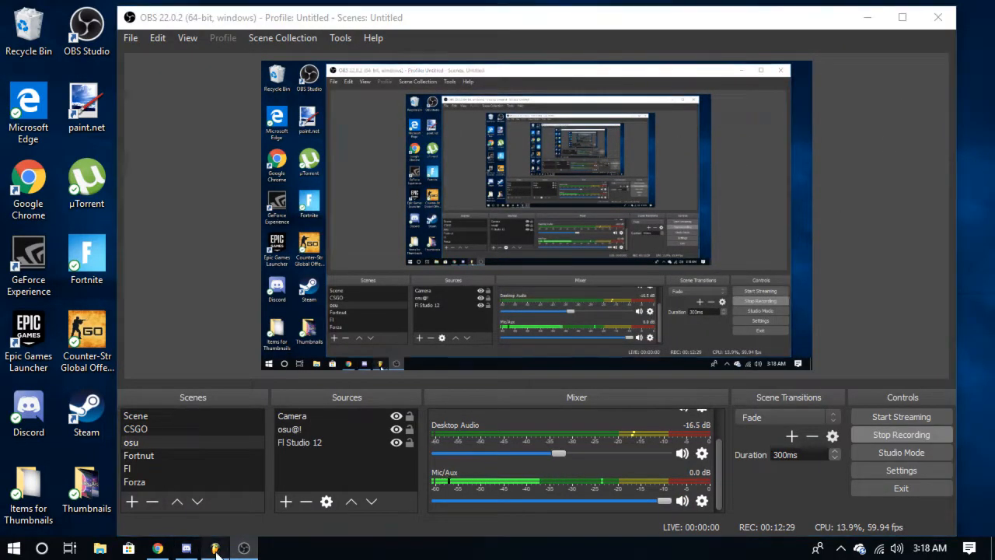
left_click(214, 547)
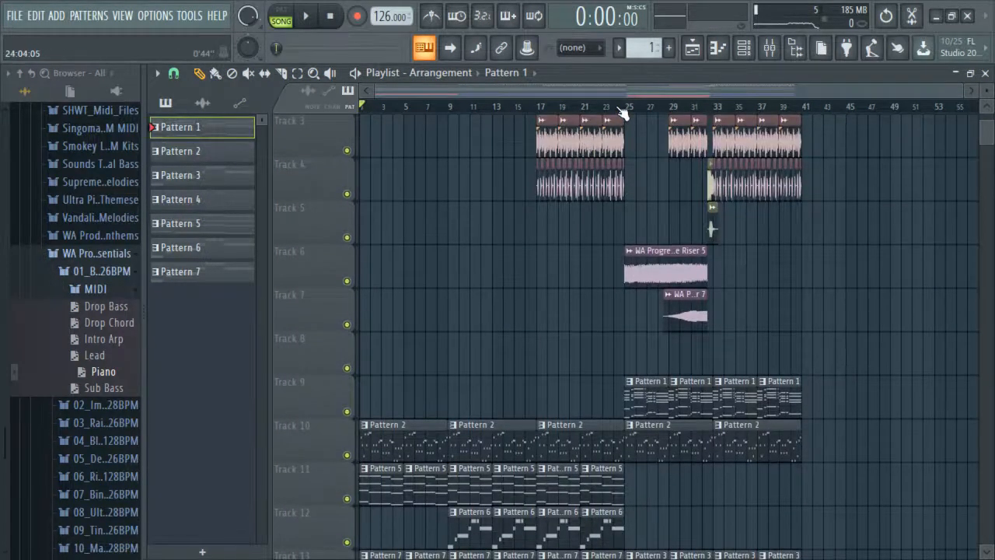
Scroll through the Playlist, then open the mixer on insert 10 with its Fruity Limiter
scroll("down", 3)
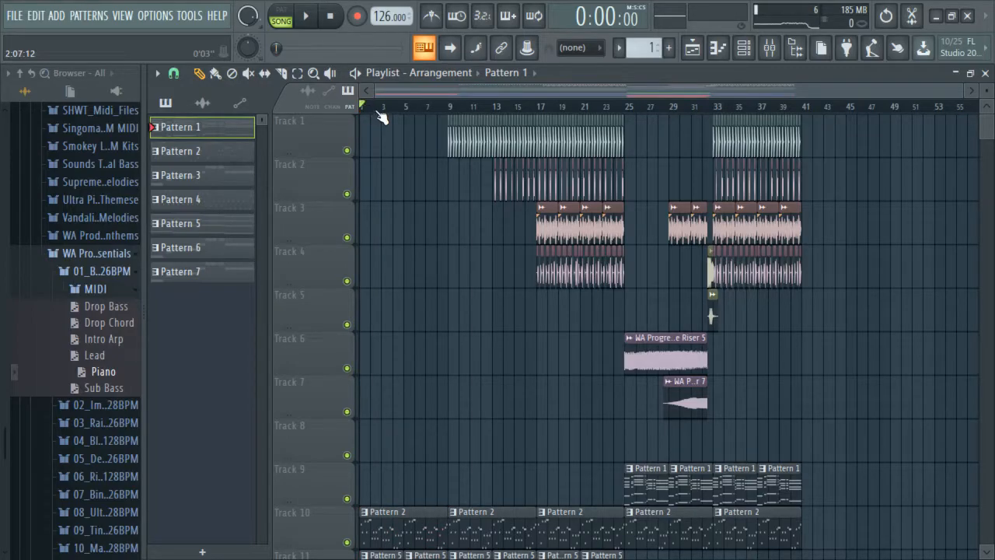
scroll("down", 3)
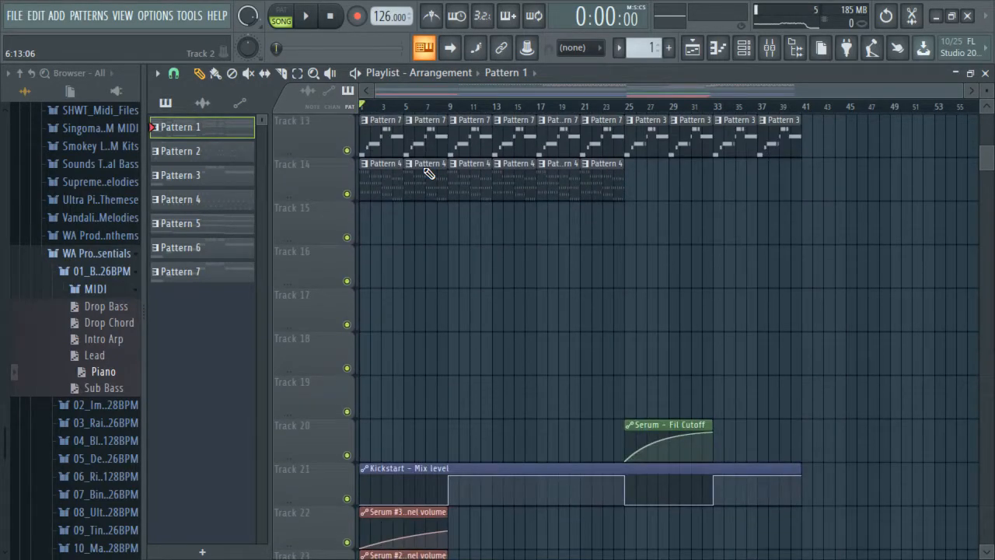
scroll("down", 3)
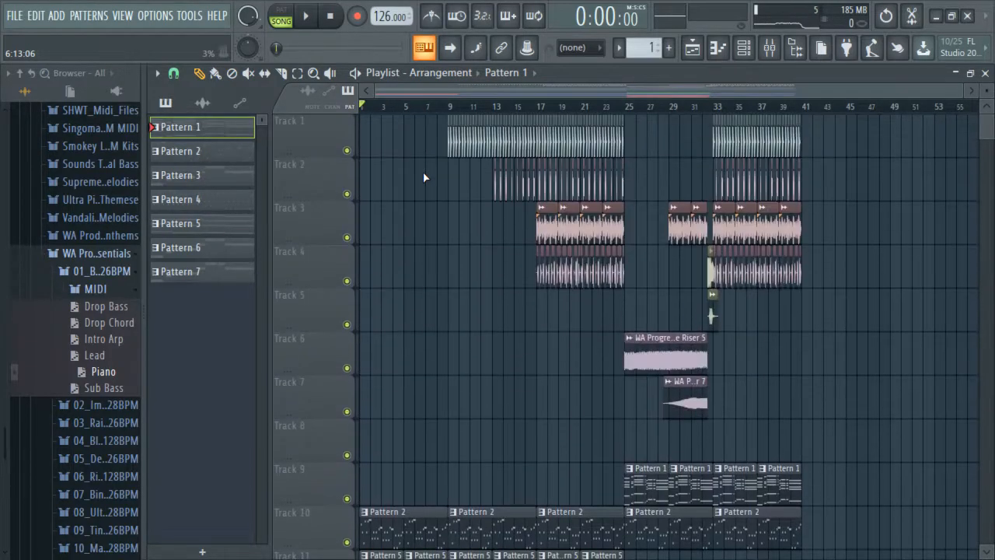
scroll("down", 3)
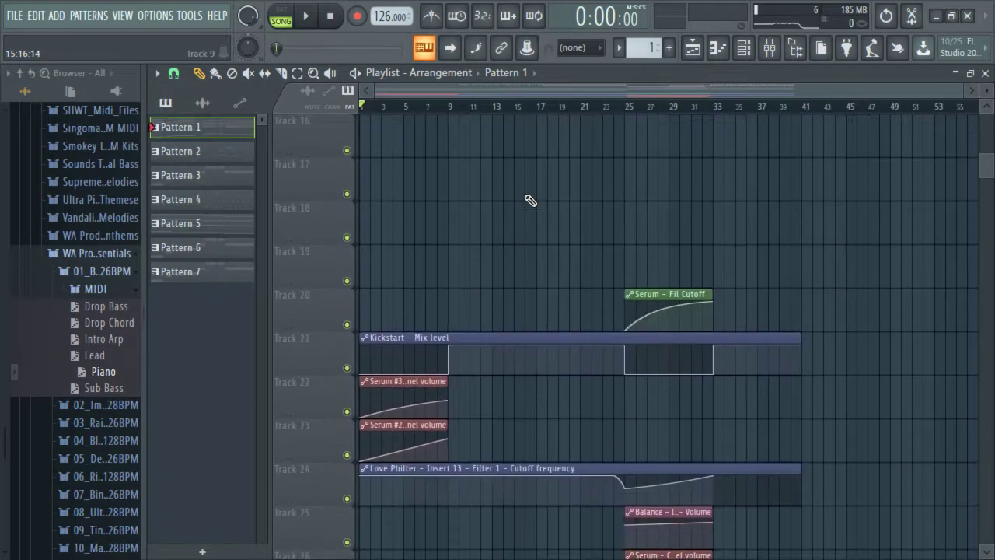
scroll("down", 3)
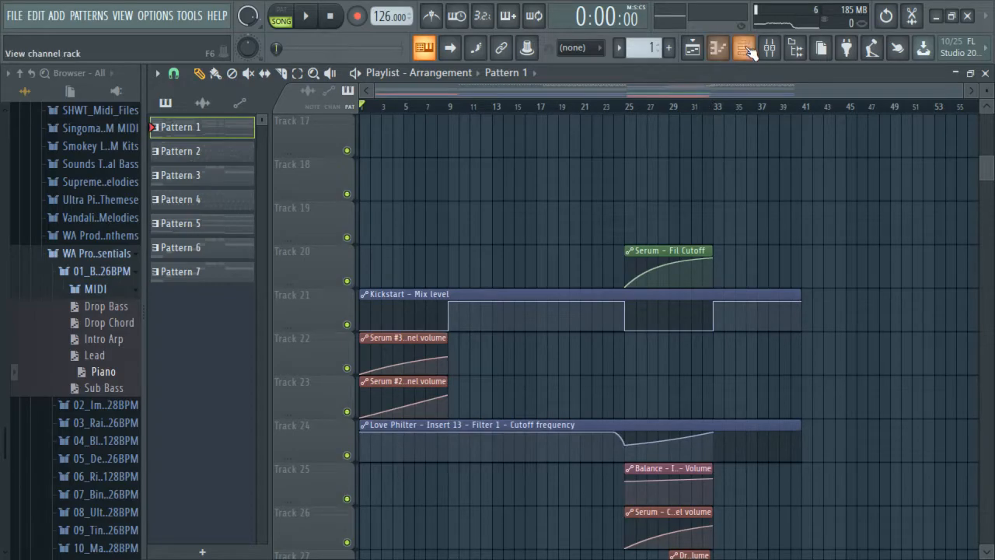
left_click(742, 48)
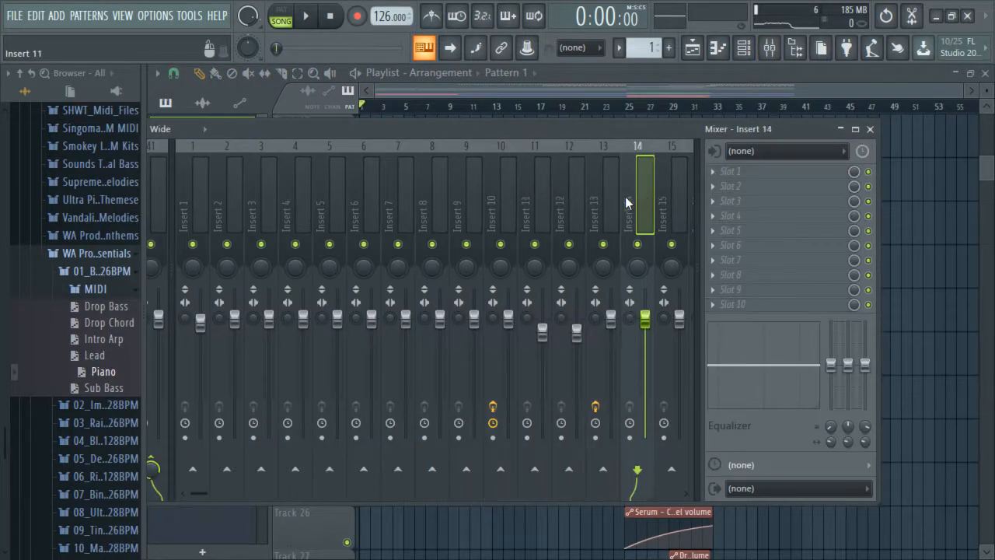
left_click(499, 194)
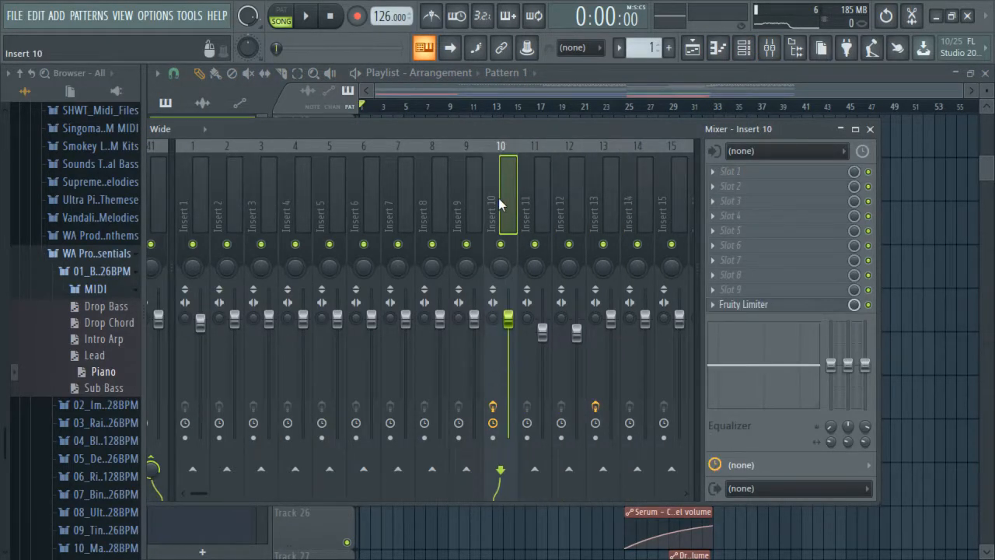